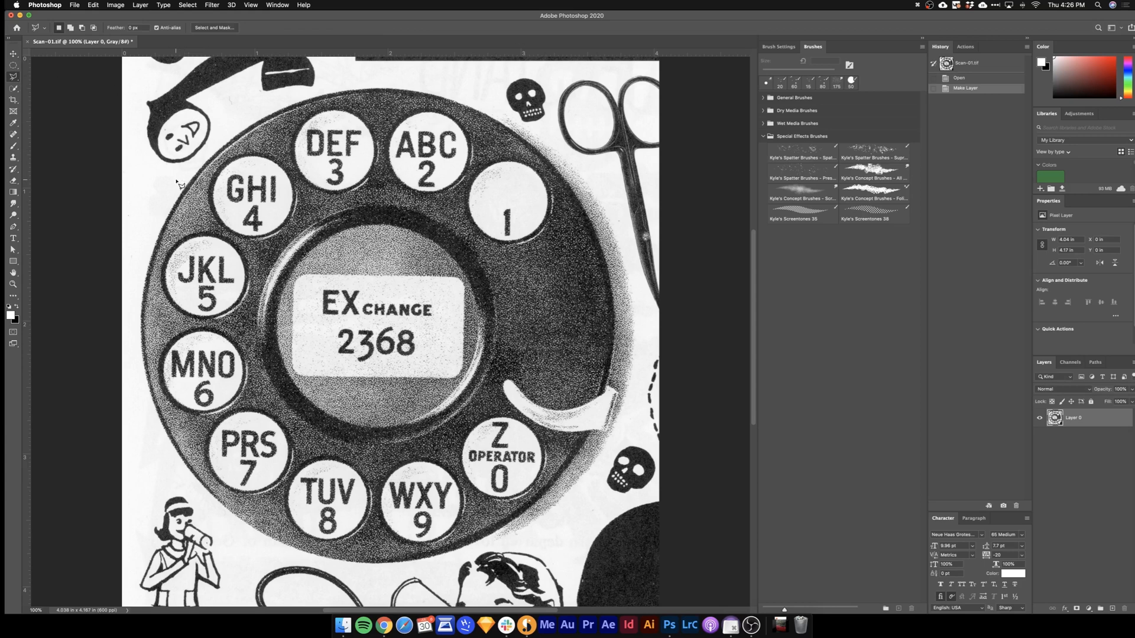
# Step: Trace a polygonal lasso outline around the rotary dial and invert the selection
pyautogui.moveTo(178, 180); pyautogui.dragTo(137, 477)
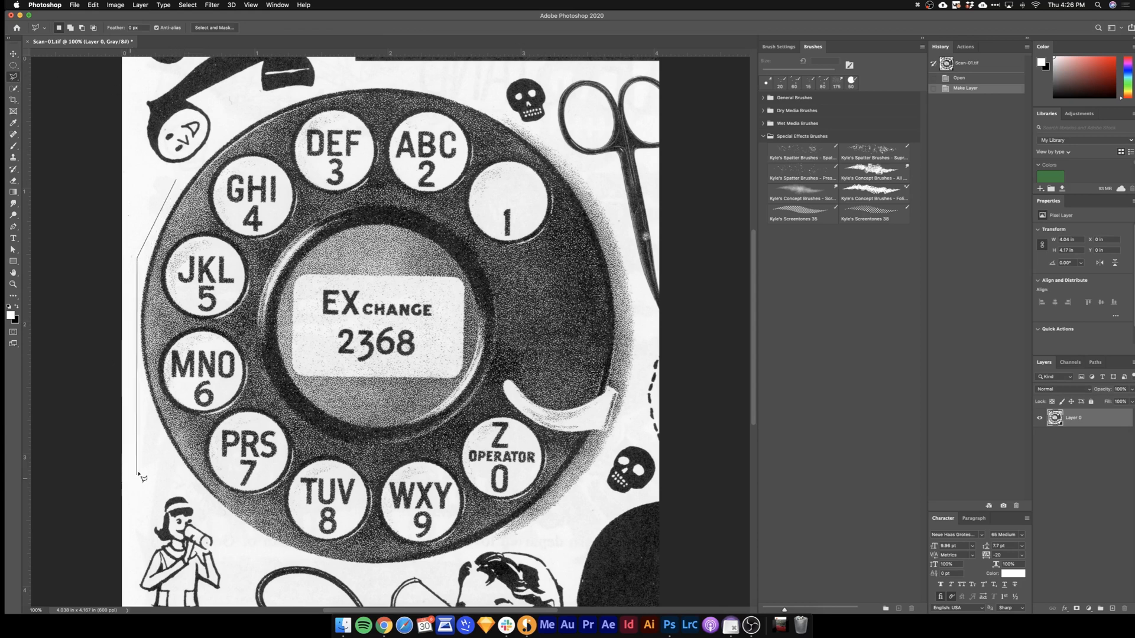
pyautogui.moveTo(138, 471); pyautogui.dragTo(329, 583)
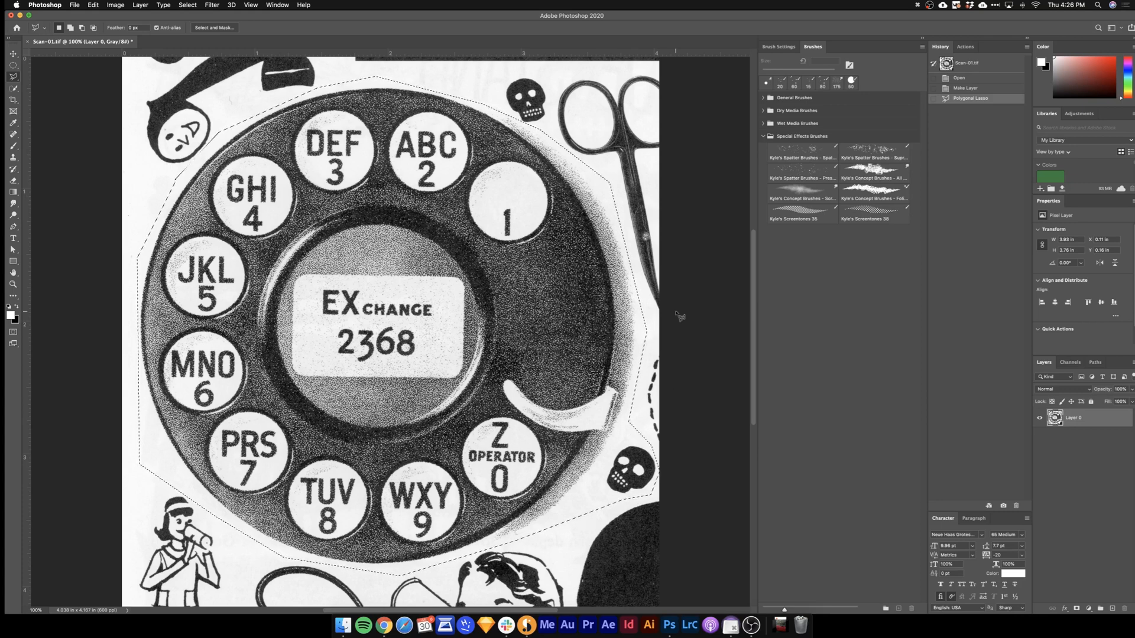
pyautogui.press('shift+cmd+i')
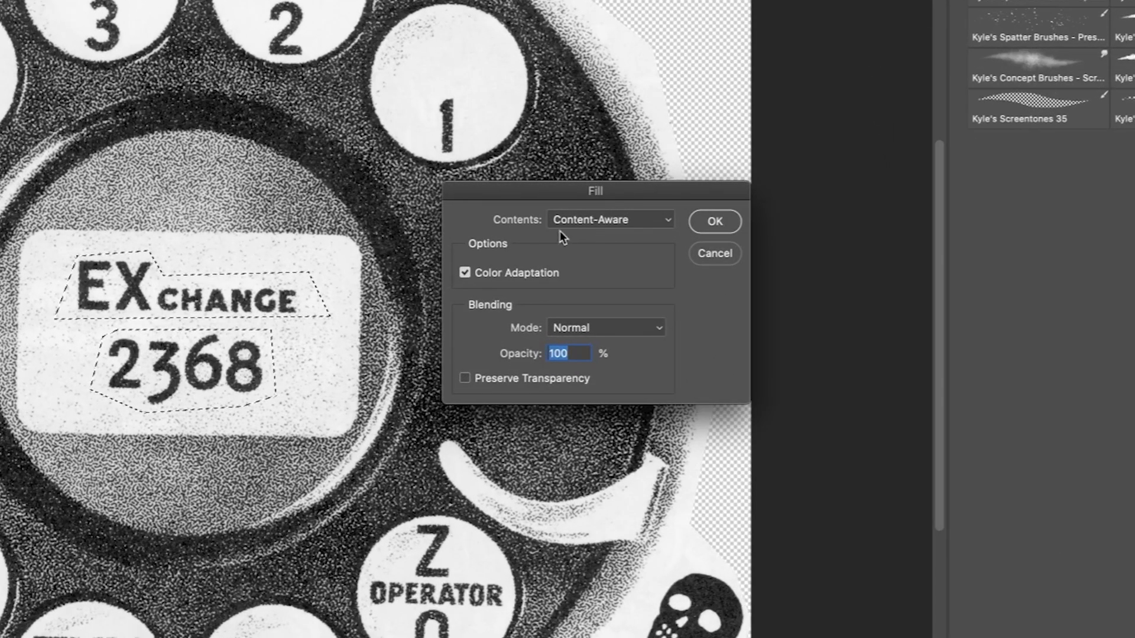
# Step: Content-aware fill the EXCHANGE 2368 lettering on the dial's centre label
pyautogui.click(713, 220)
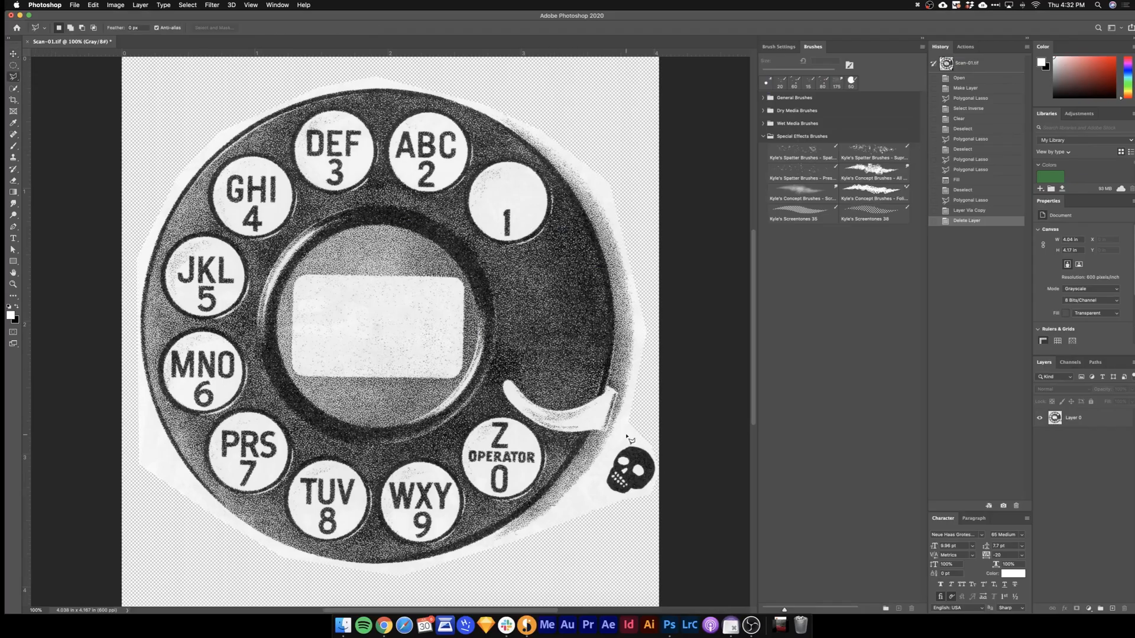
# Step: Copy the small skull to its own layer, place it on the centre label, set Multiply
pyautogui.click(641, 422)
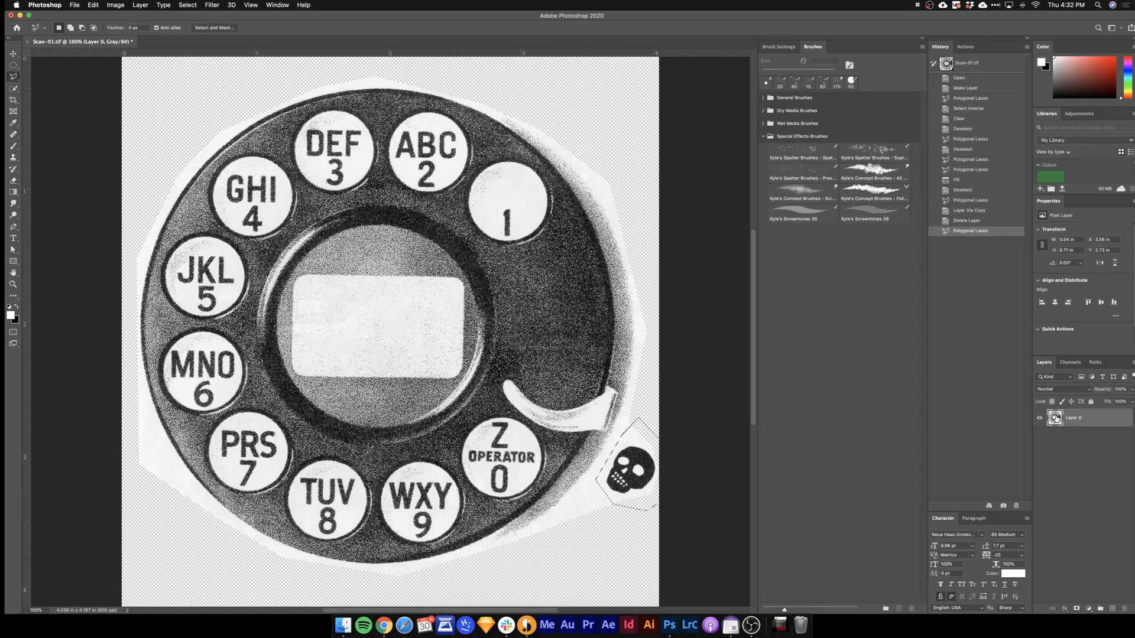
pyautogui.press('cmd+j')
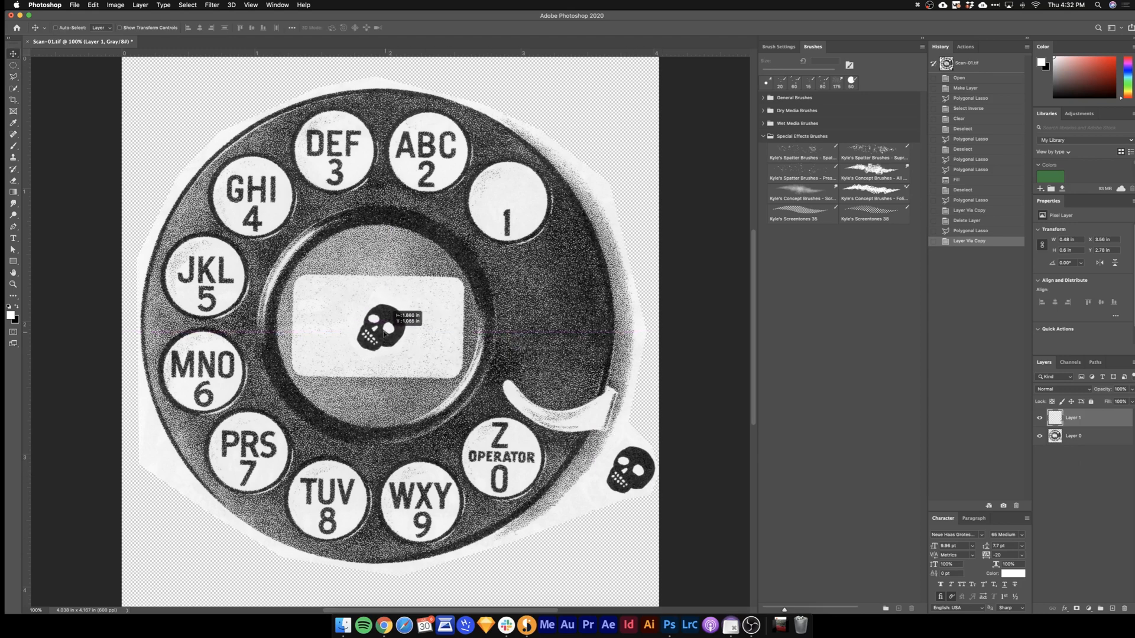
pyautogui.moveTo(387, 333); pyautogui.dragTo(371, 325)
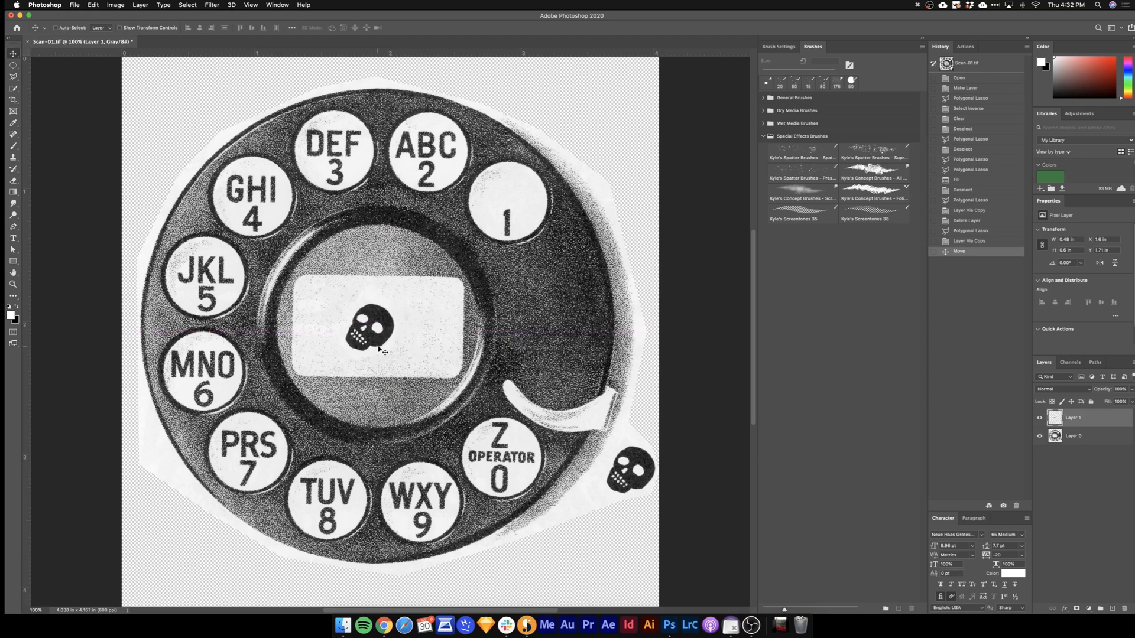
pyautogui.click(1061, 389)
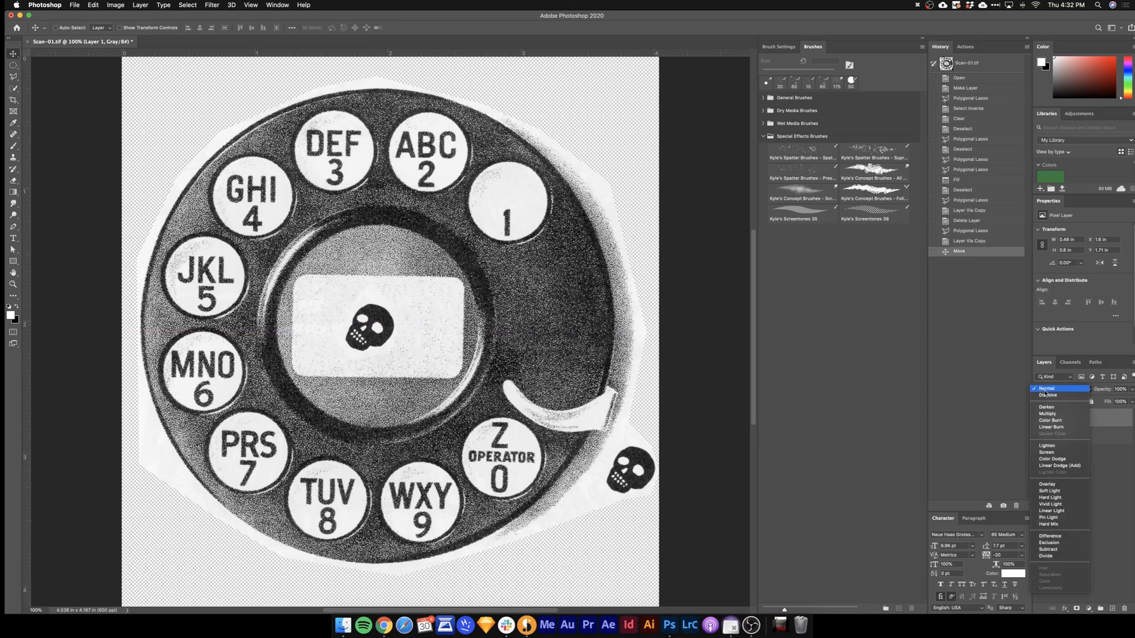
pyautogui.click(1047, 414)
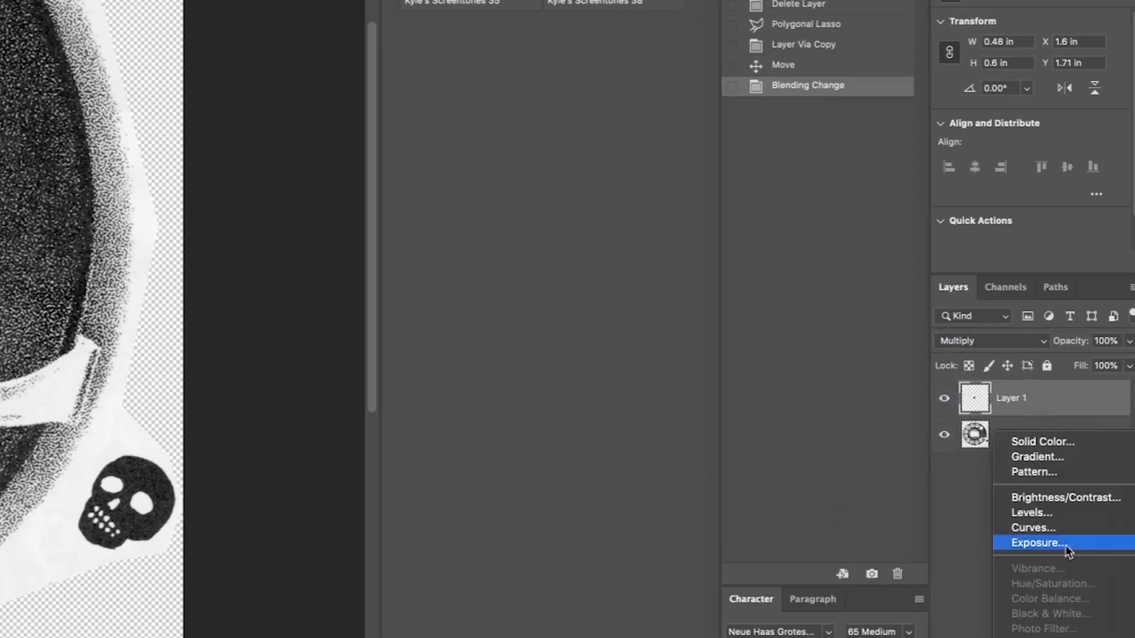
# Step: Add two Levels adjustment layers to boost the skull's and dial's contrast
pyautogui.click(1032, 513)
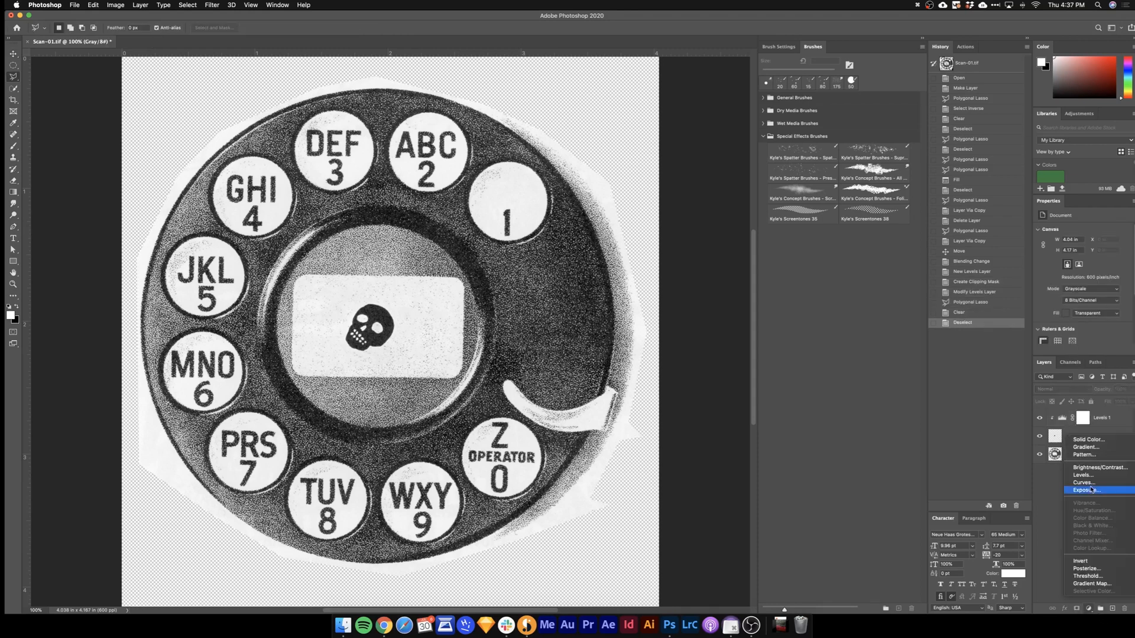
pyautogui.click(1083, 476)
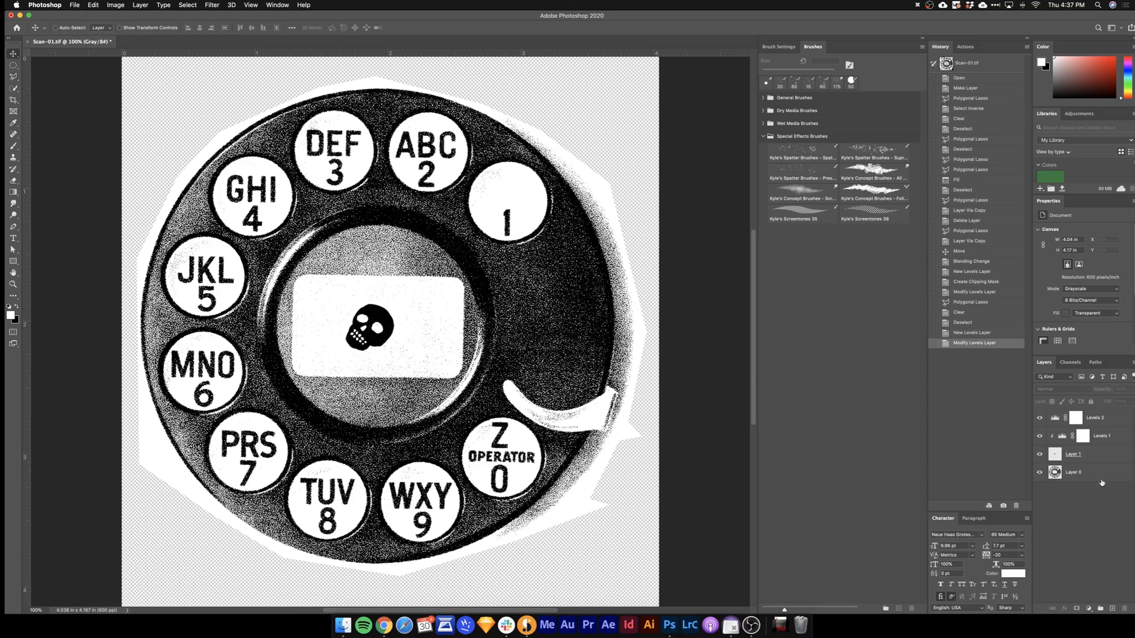
# Step: Rename the skull layer to Skull and target its mask for spatter painting
pyautogui.doubleClick(1074, 454)
pyautogui.write('Skull')
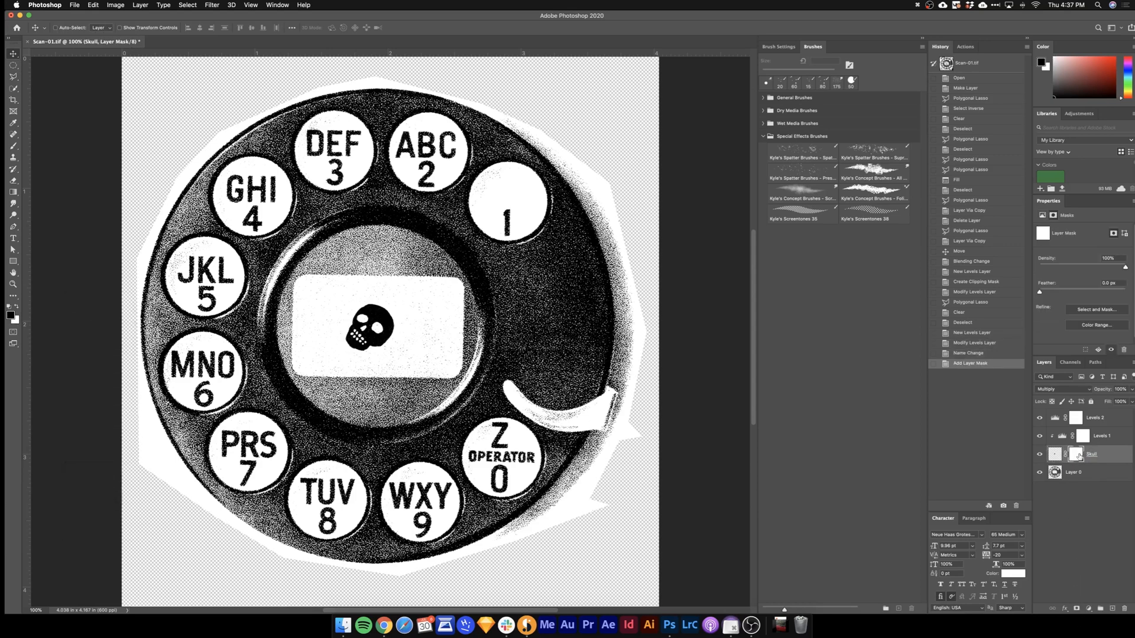
pyautogui.moveTo(1074, 455)
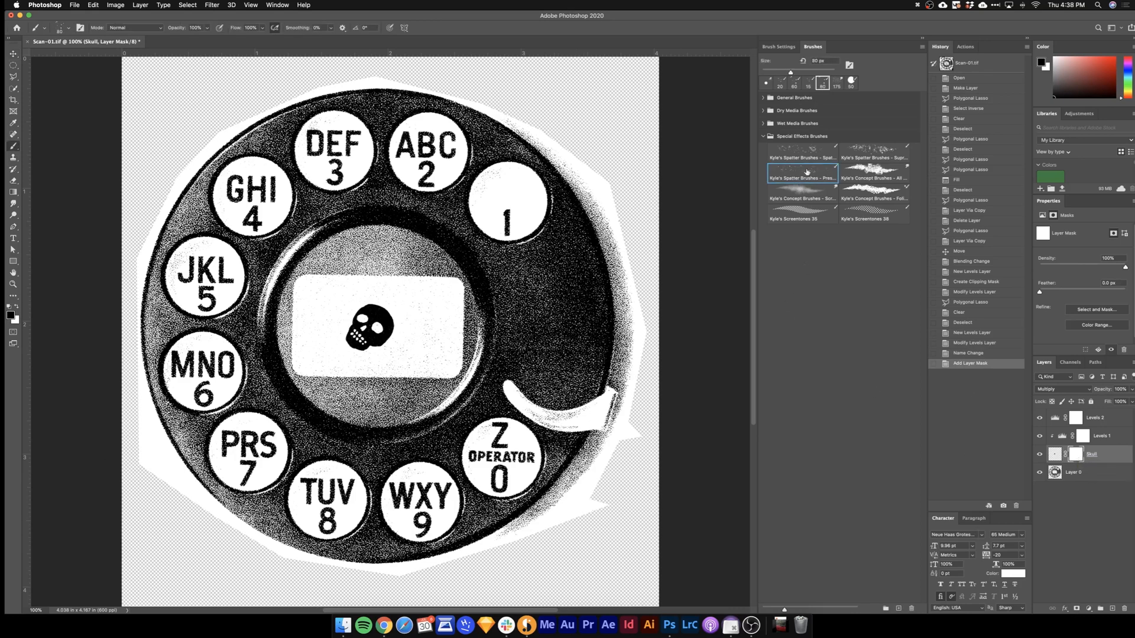
pyautogui.moveTo(803, 174)
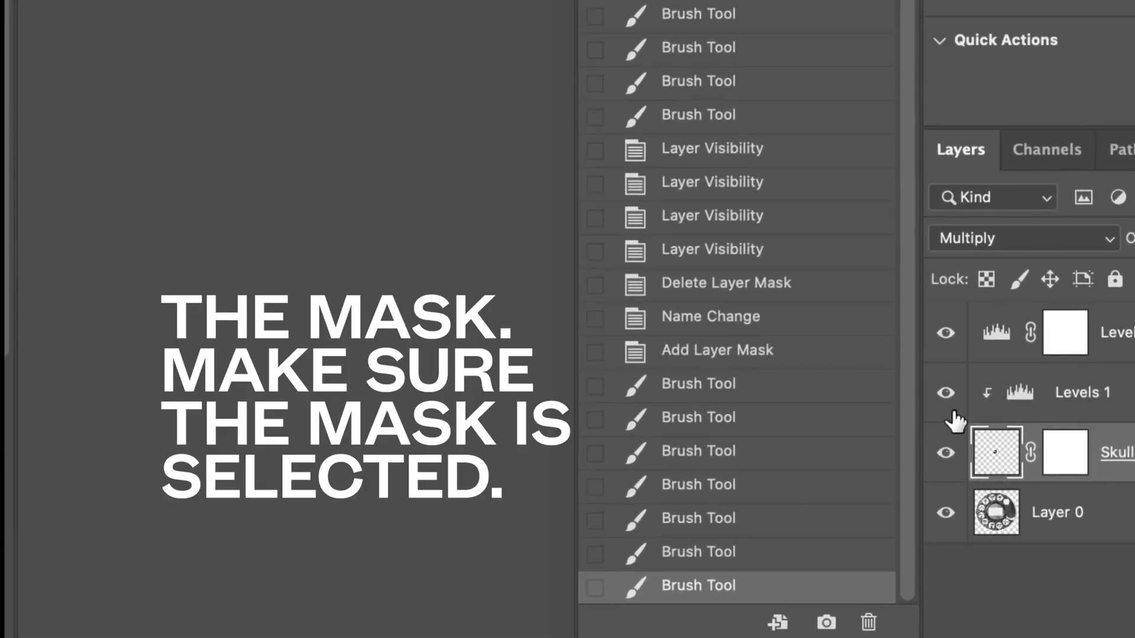
pyautogui.click(1065, 452)
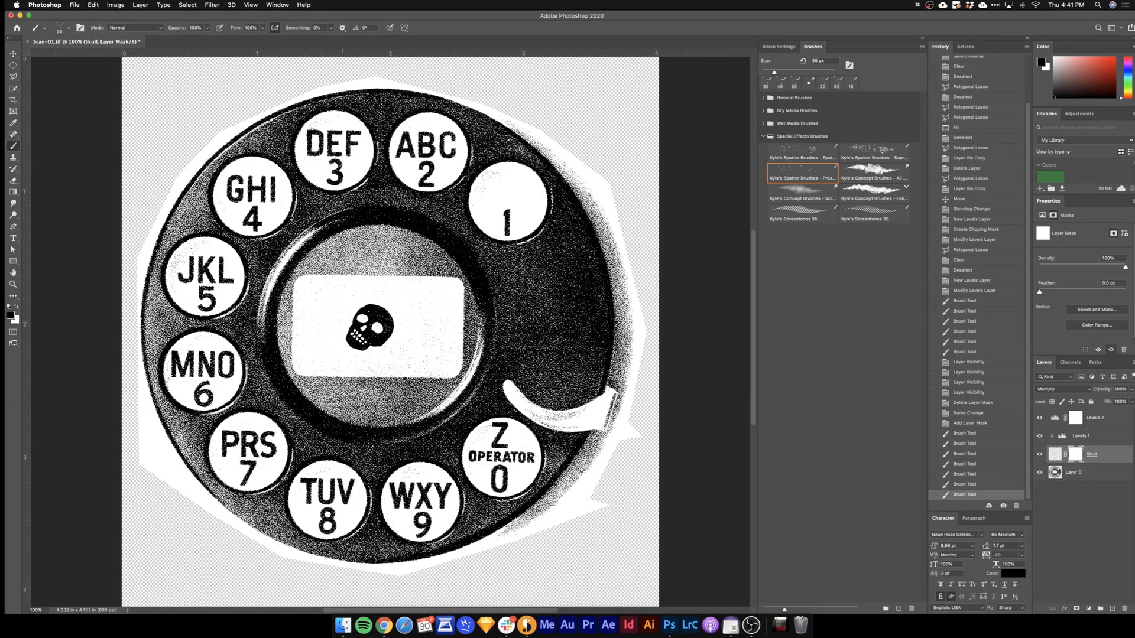
# Step: Flatten and convert the image to Bitmap mode at 600 ppi with Diffusion Dither
pyautogui.click(115, 5)
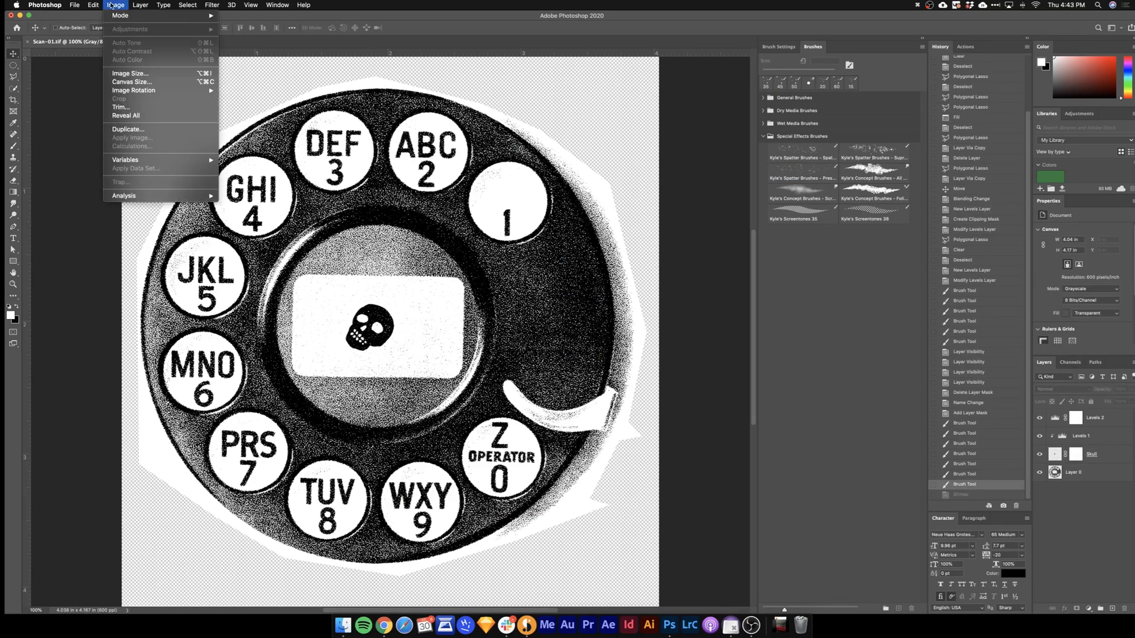
pyautogui.click(120, 16)
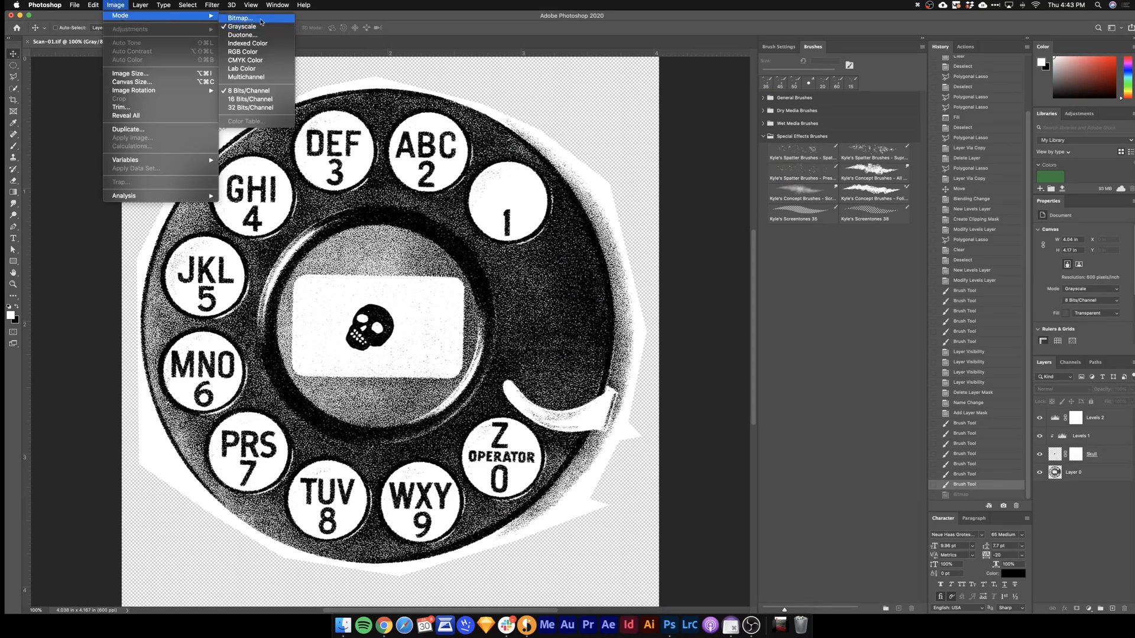
pyautogui.click(239, 18)
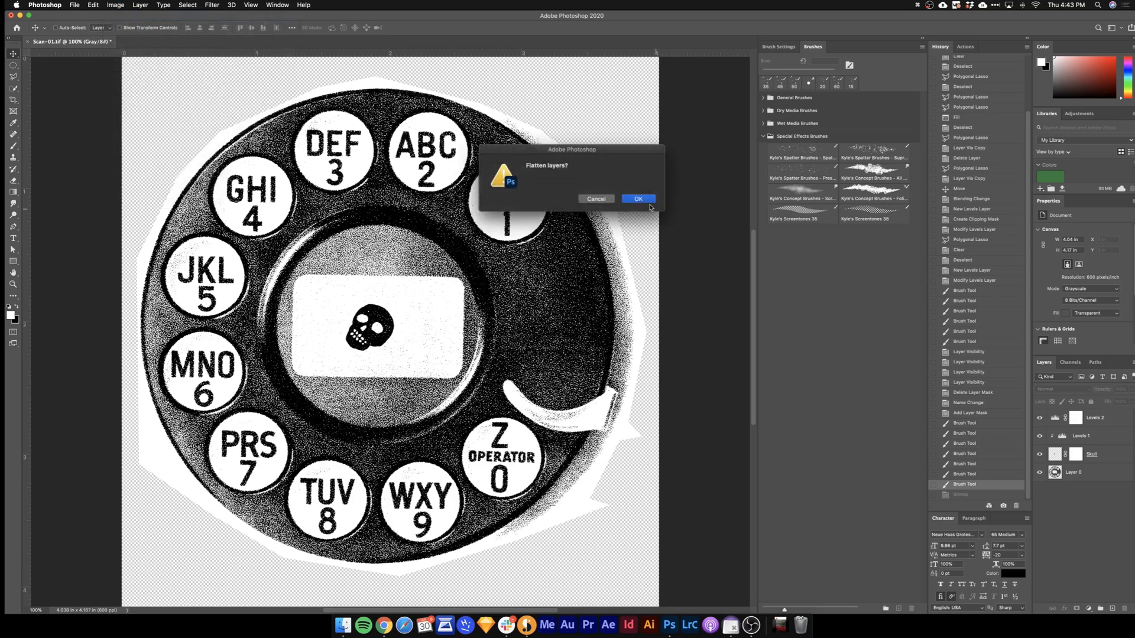
pyautogui.click(638, 199)
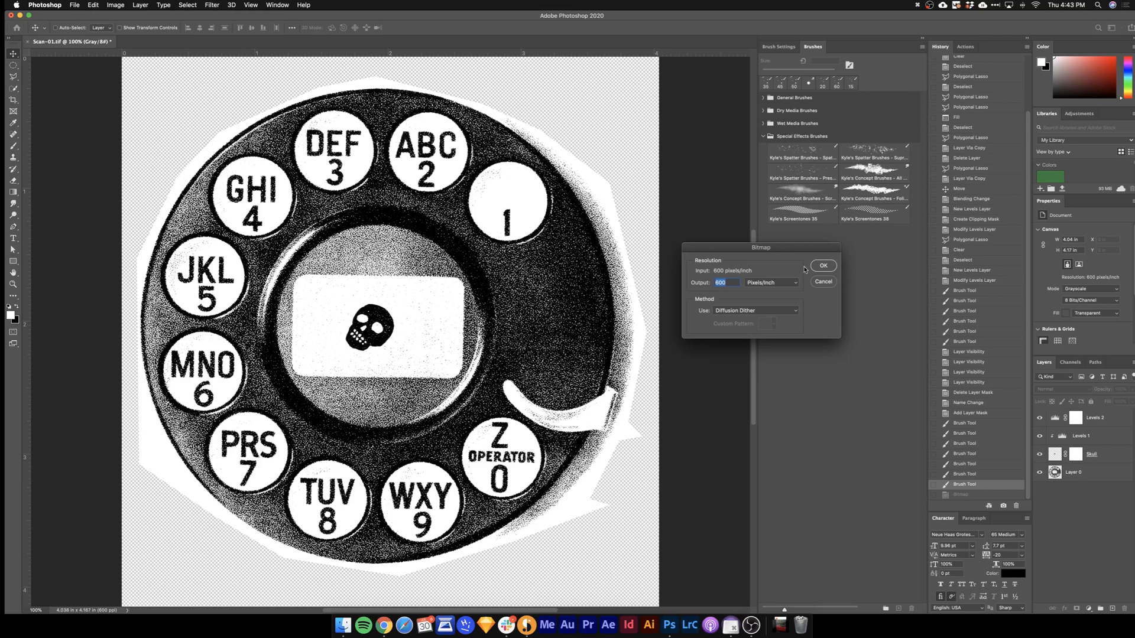
pyautogui.click(823, 265)
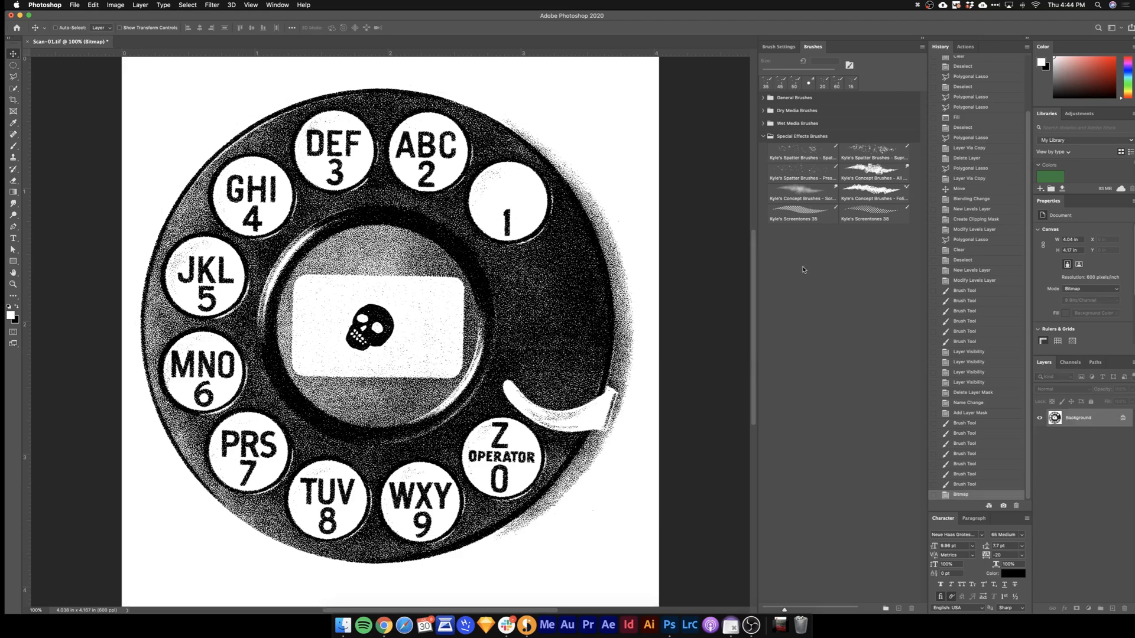
pyautogui.moveTo(713, 323)
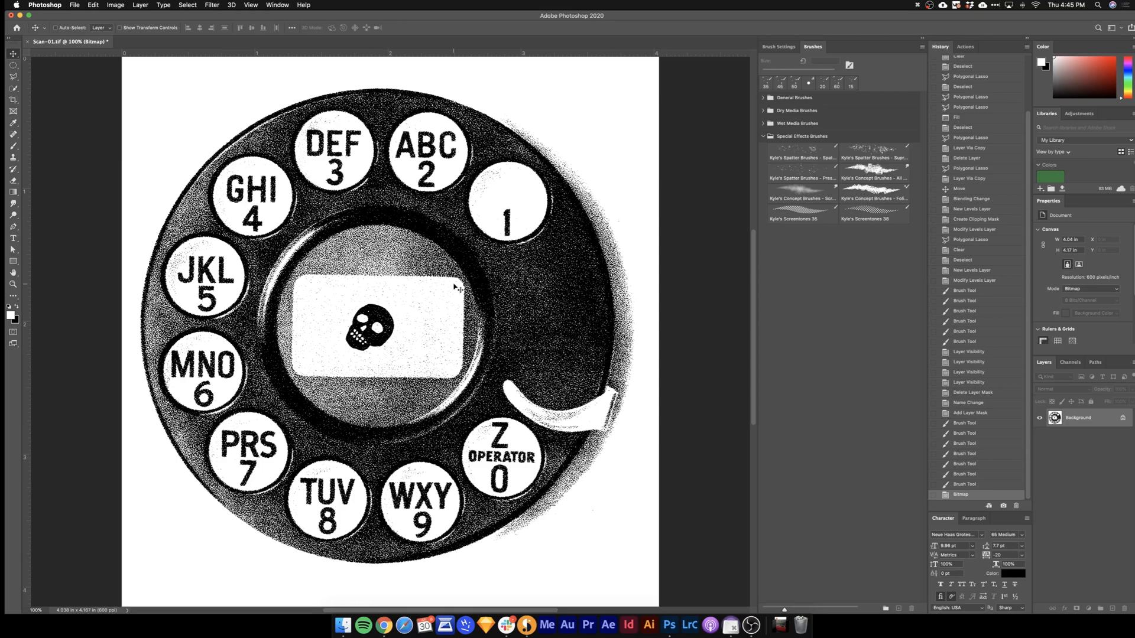
# Step: Save the bitmapped dial as the TIFF file Rotary-Phone.tif
pyautogui.click(75, 5)
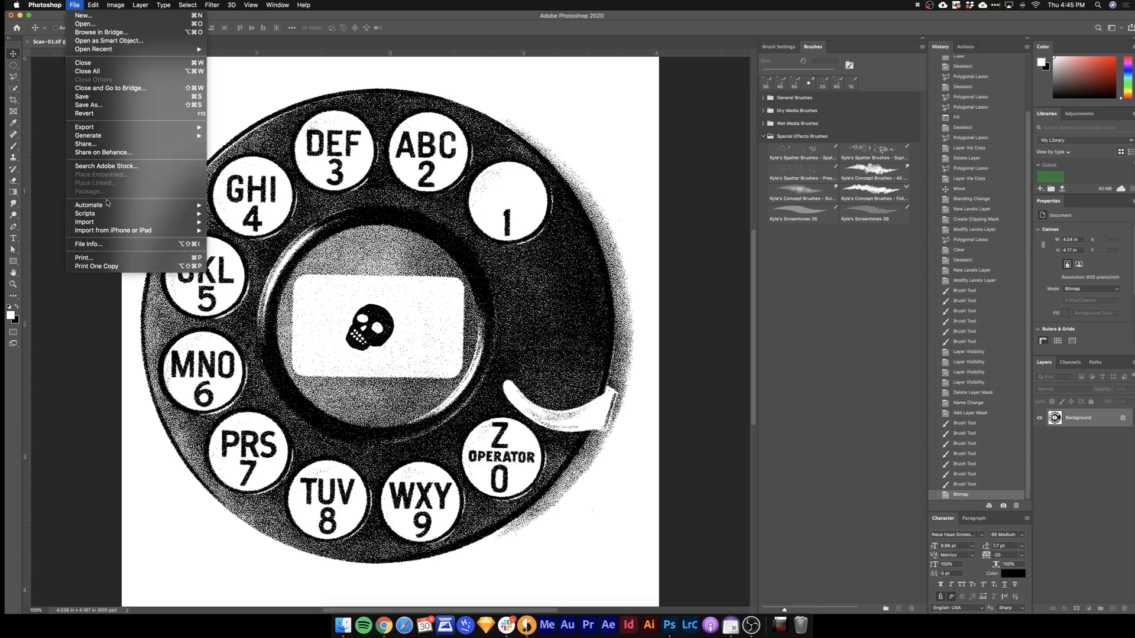
pyautogui.click(88, 106)
pyautogui.write('Rotary-Phone.tif')
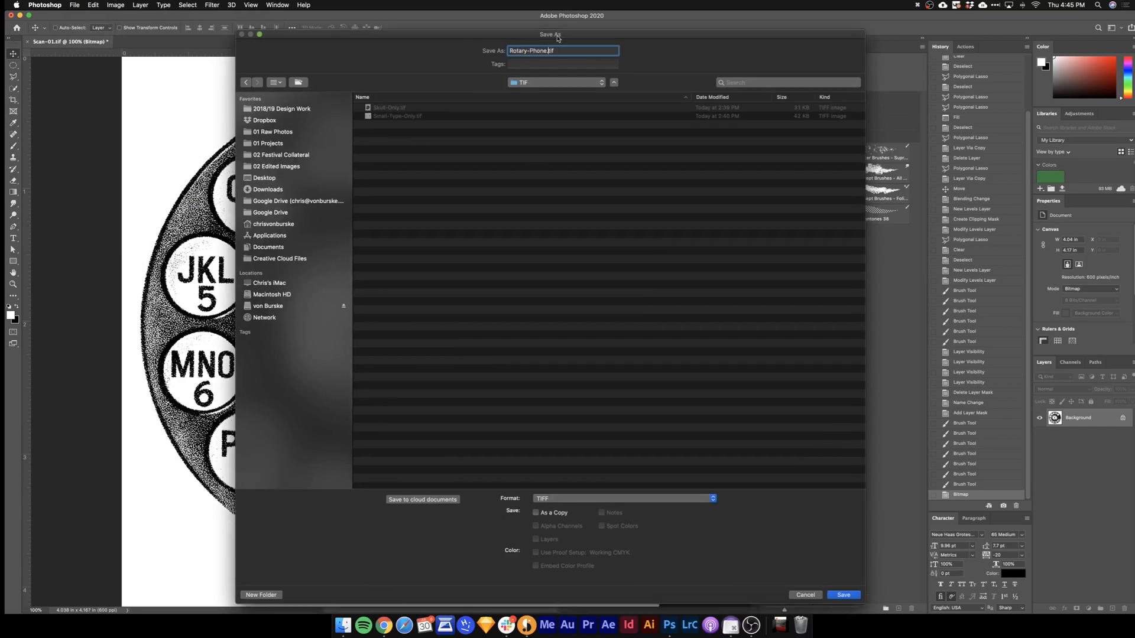
pyautogui.click(842, 594)
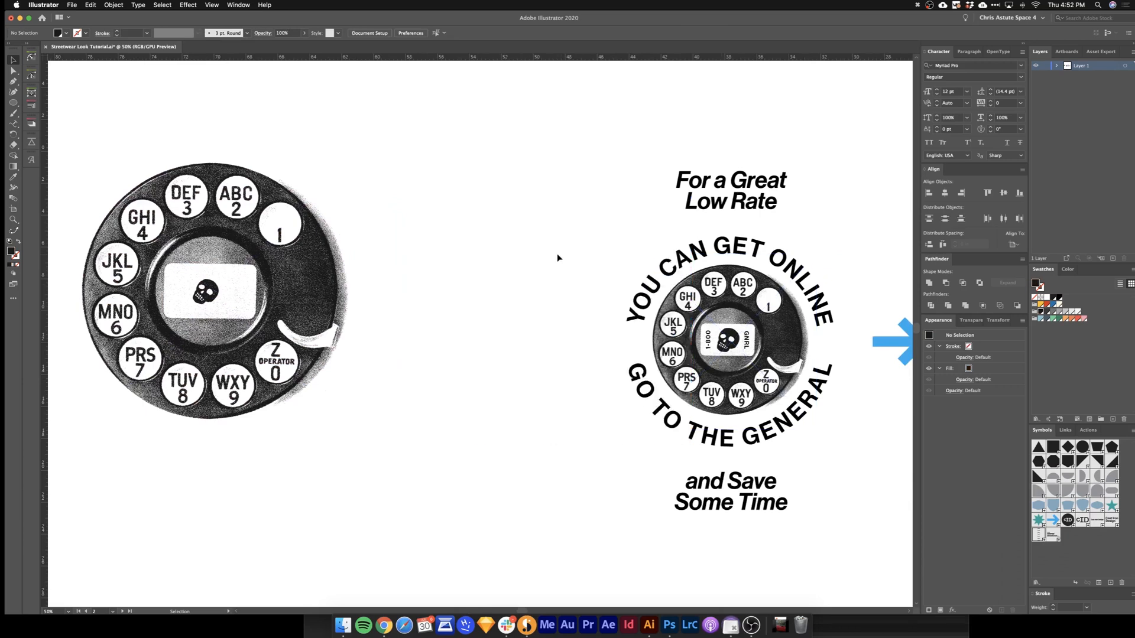
# Step: Place the type-on-path symbol and break its link into editable text arcs
pyautogui.click(217, 293)
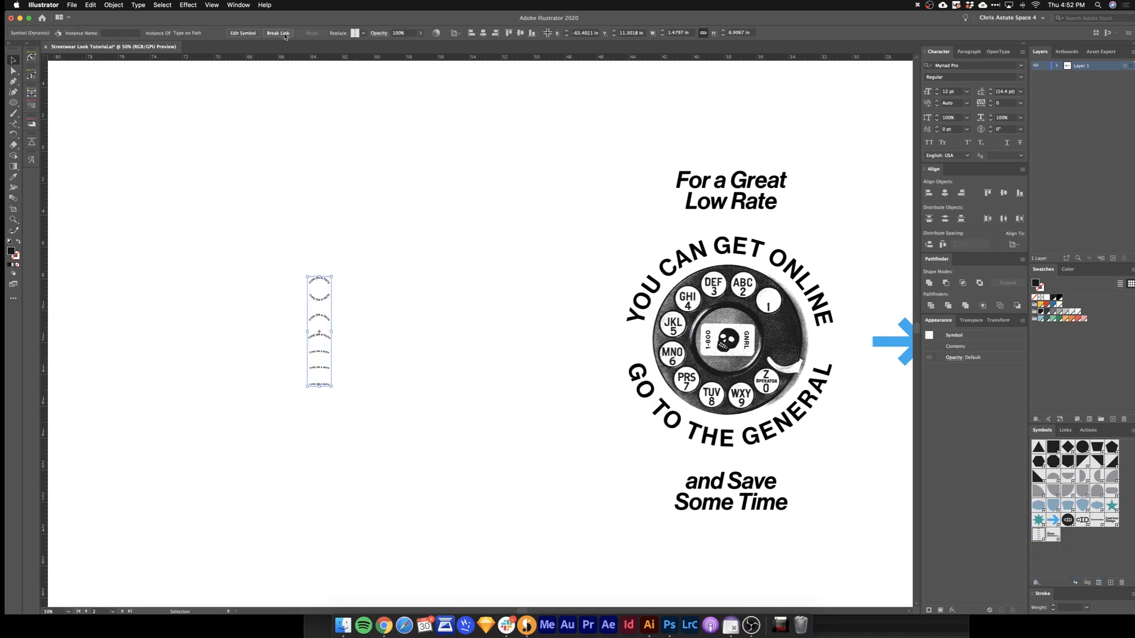
pyautogui.click(278, 32)
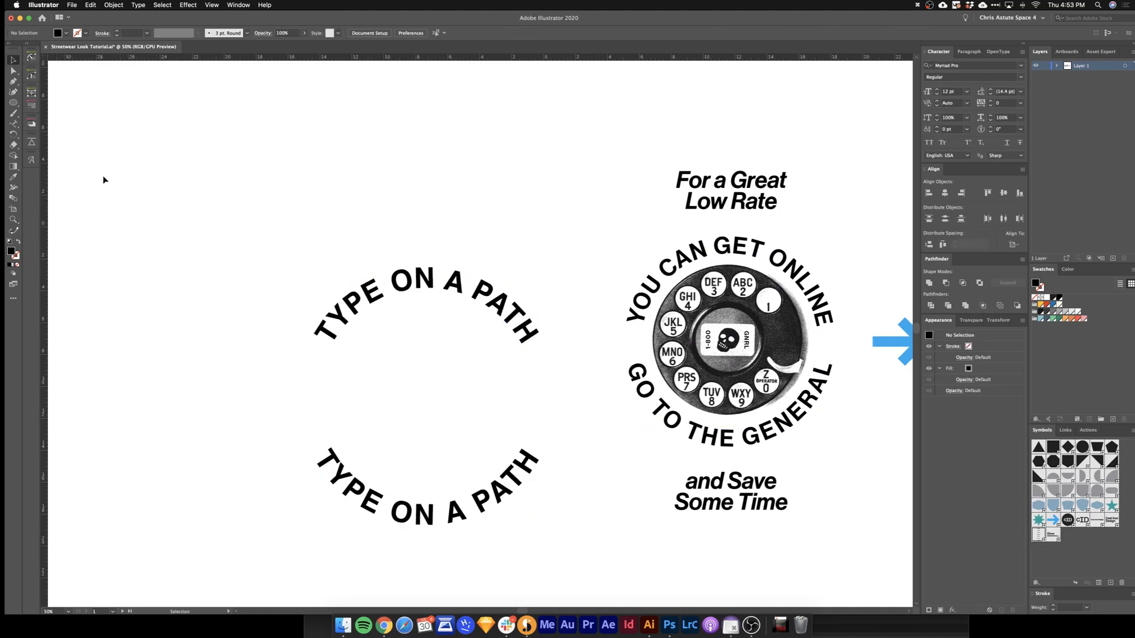
# Step: Switch to the Type on a Path tool to set type along the black circle
pyautogui.moveTo(79, 126); pyautogui.dragTo(145, 192)
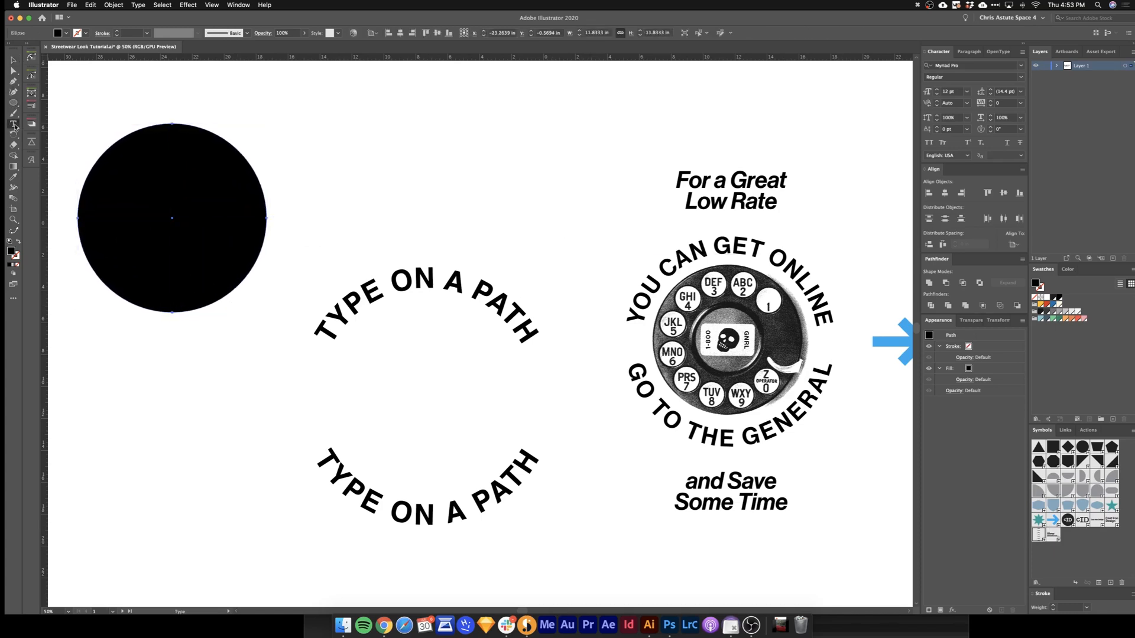
pyautogui.click(13, 125)
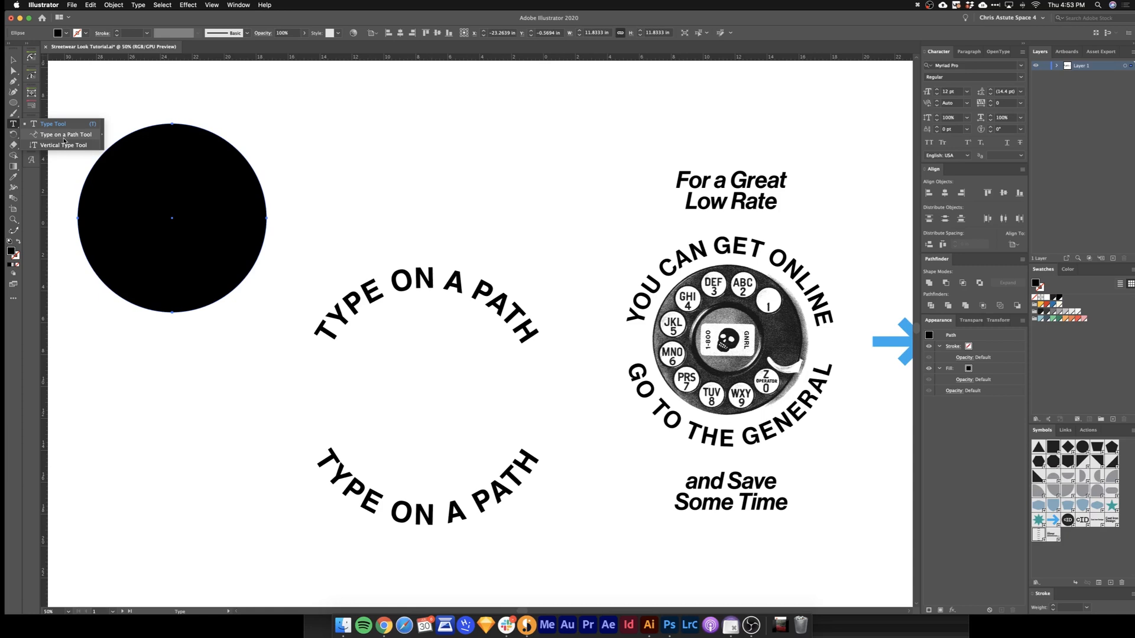
pyautogui.click(64, 134)
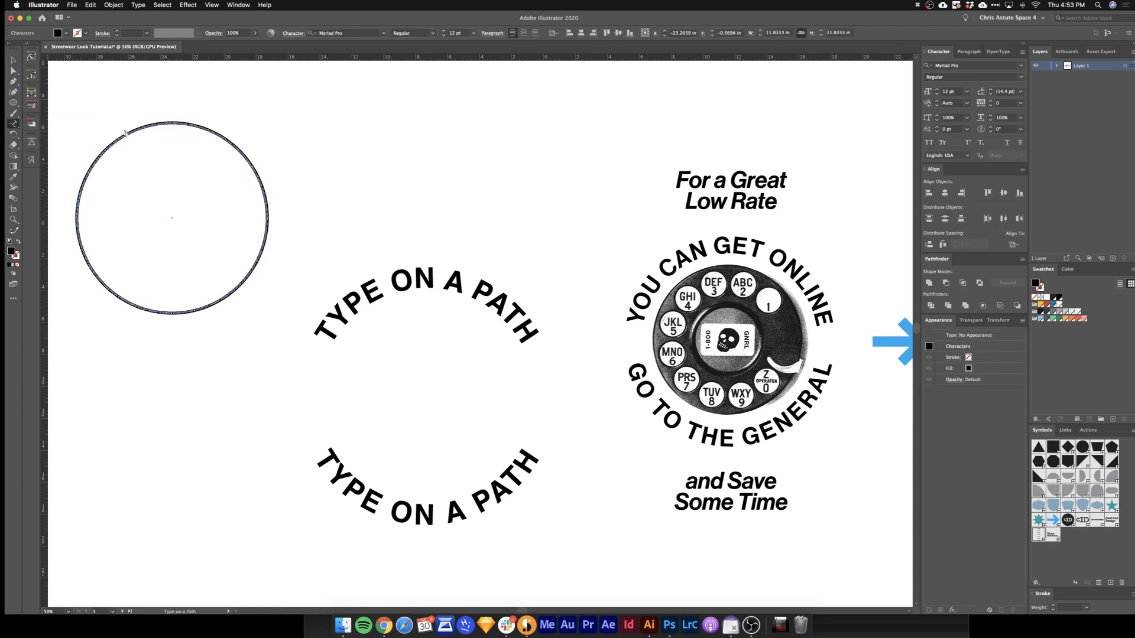
pyautogui.moveTo(13, 123)
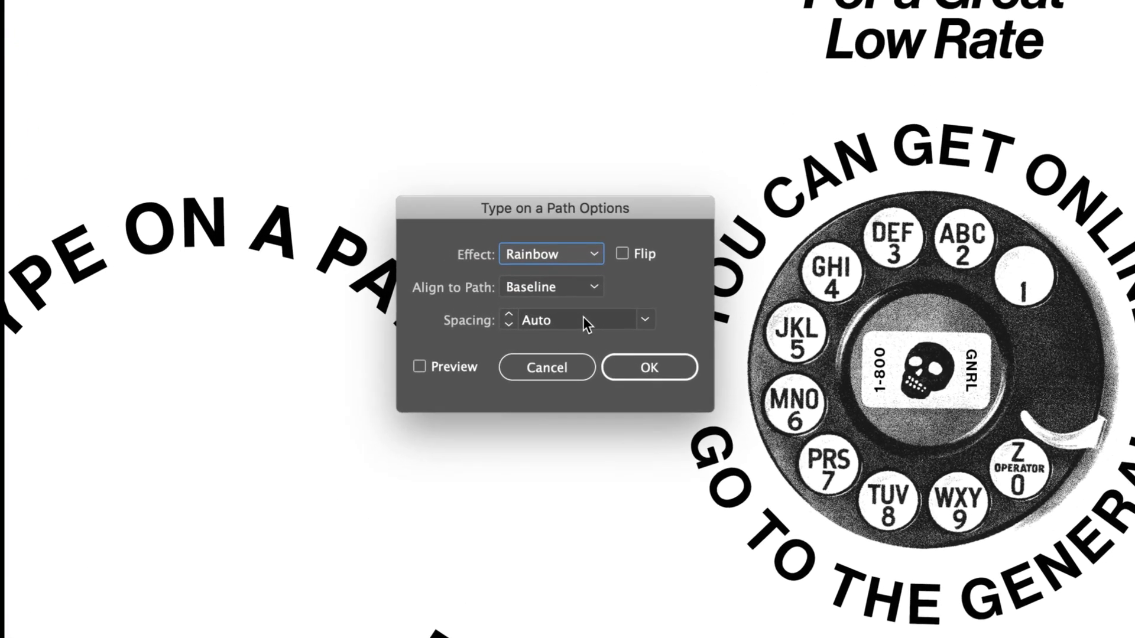
# Step: Set the path type's Align to Path option to Center, then type 'helve'
pyautogui.click(550, 287)
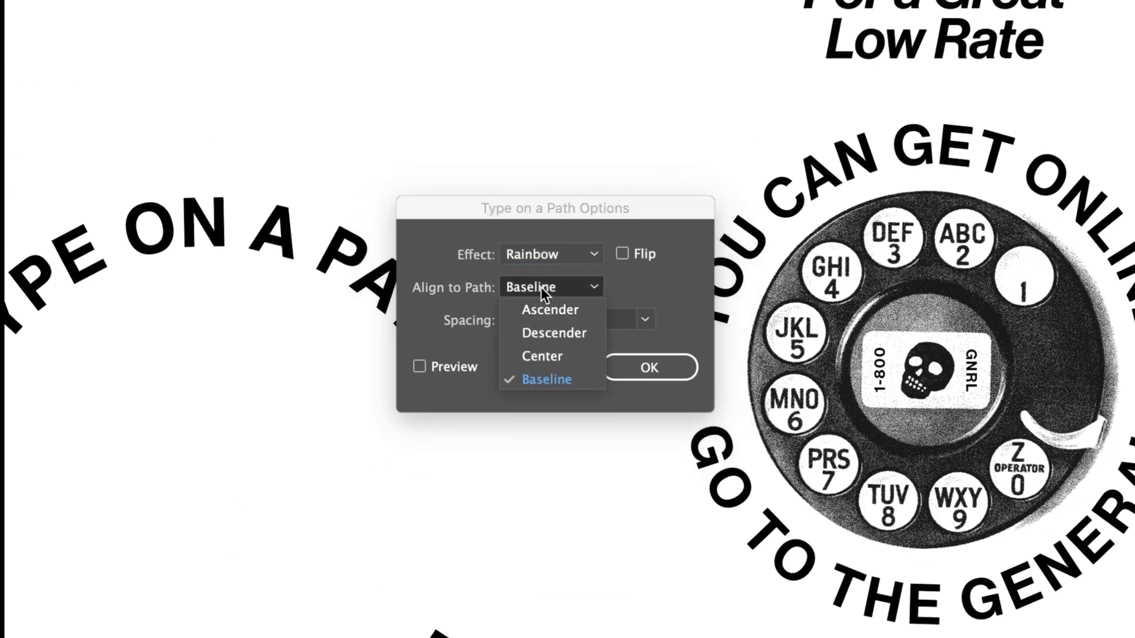
pyautogui.click(542, 356)
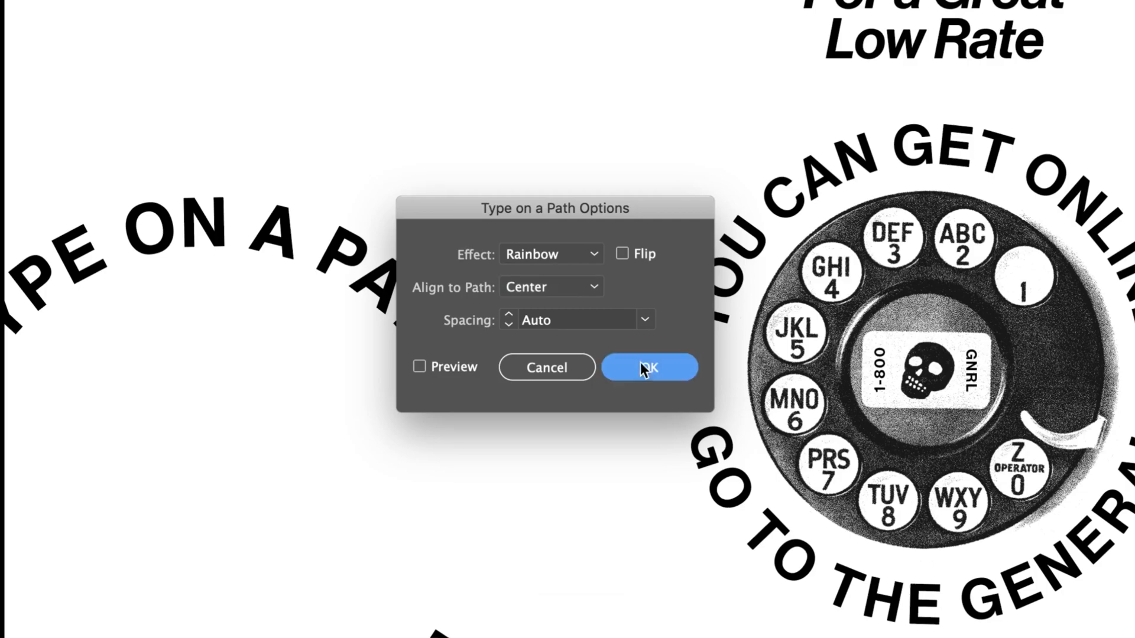
pyautogui.click(648, 368)
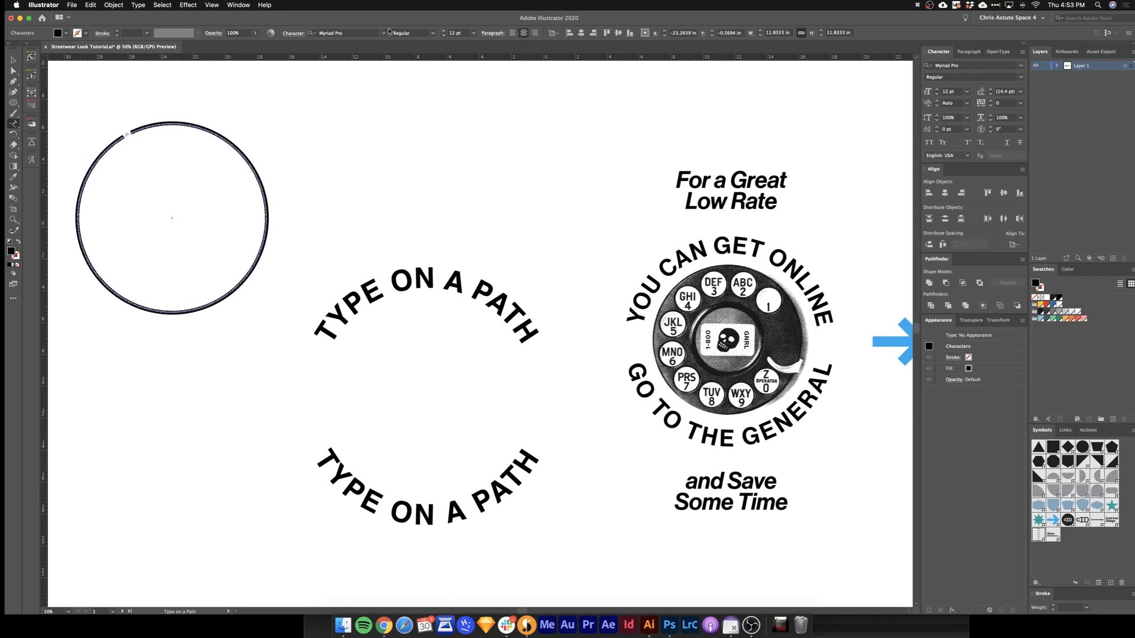
pyautogui.write('helvetica')
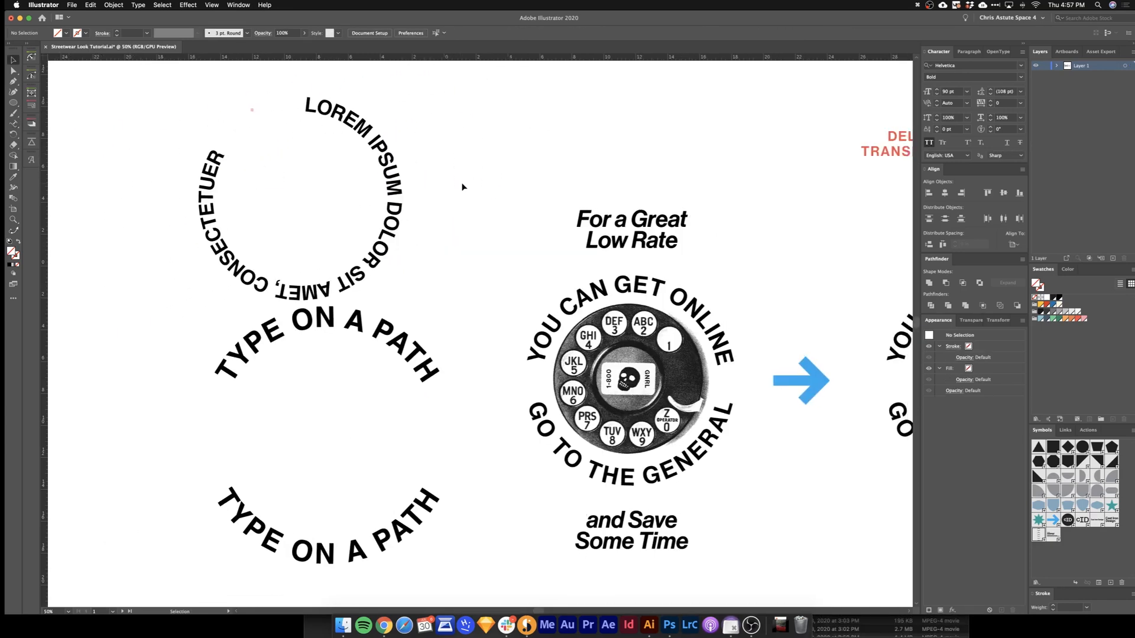
# Step: Marquee-select the text-only ad art with its transparent box and switch programs
pyautogui.scroll(-3)
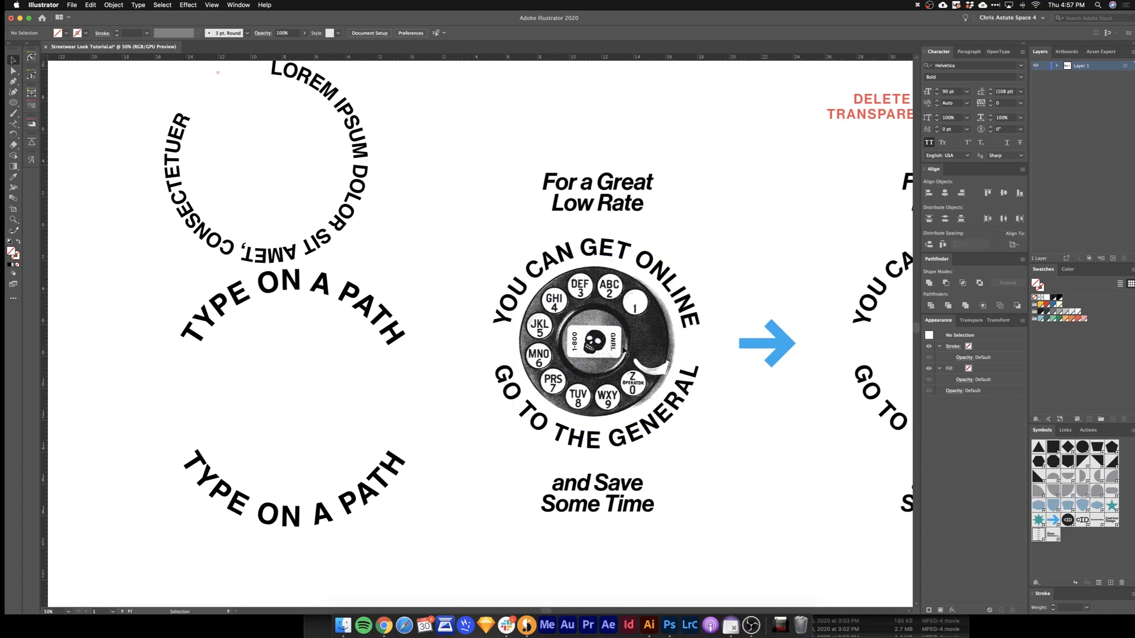
pyautogui.moveTo(754, 232)
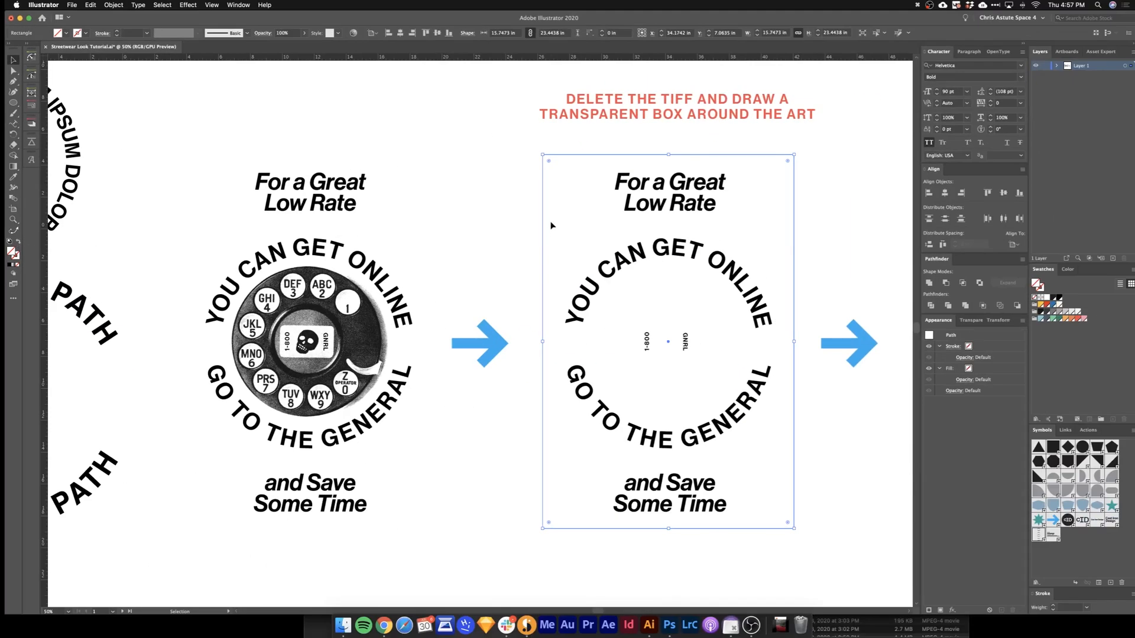
pyautogui.moveTo(541, 139); pyautogui.dragTo(610, 283)
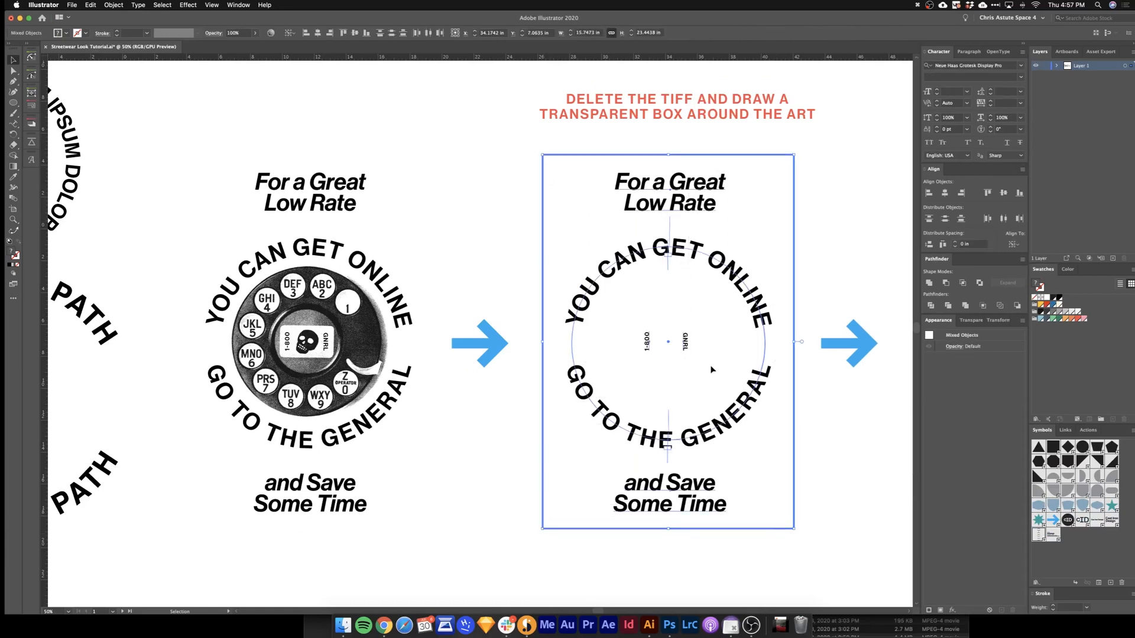
pyautogui.moveTo(691, 349)
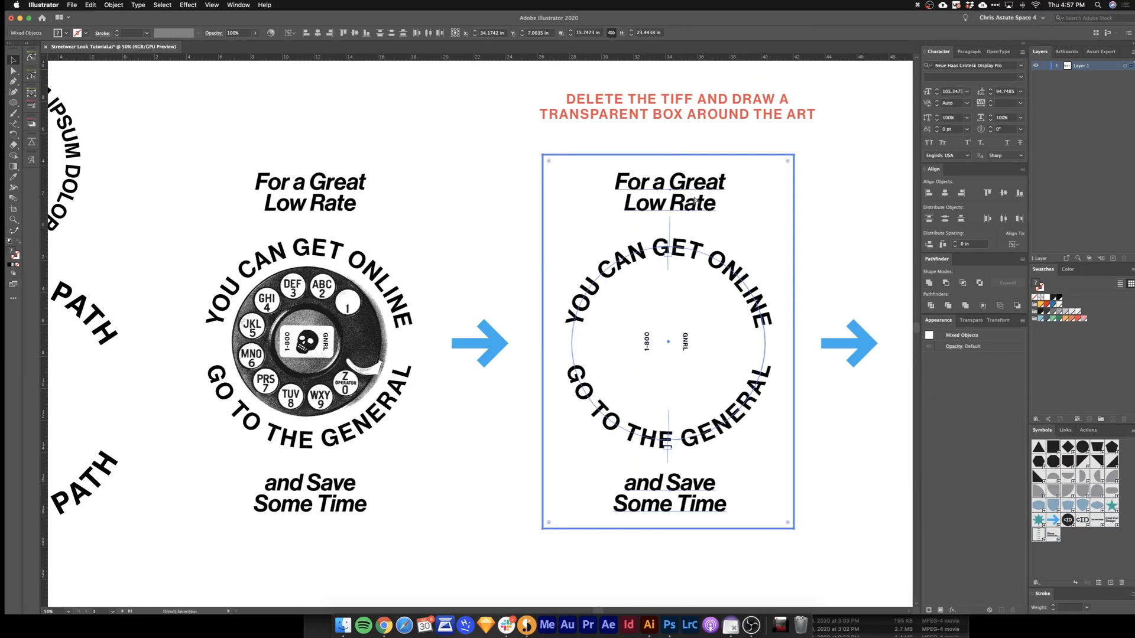
pyautogui.press('cmd+tab')
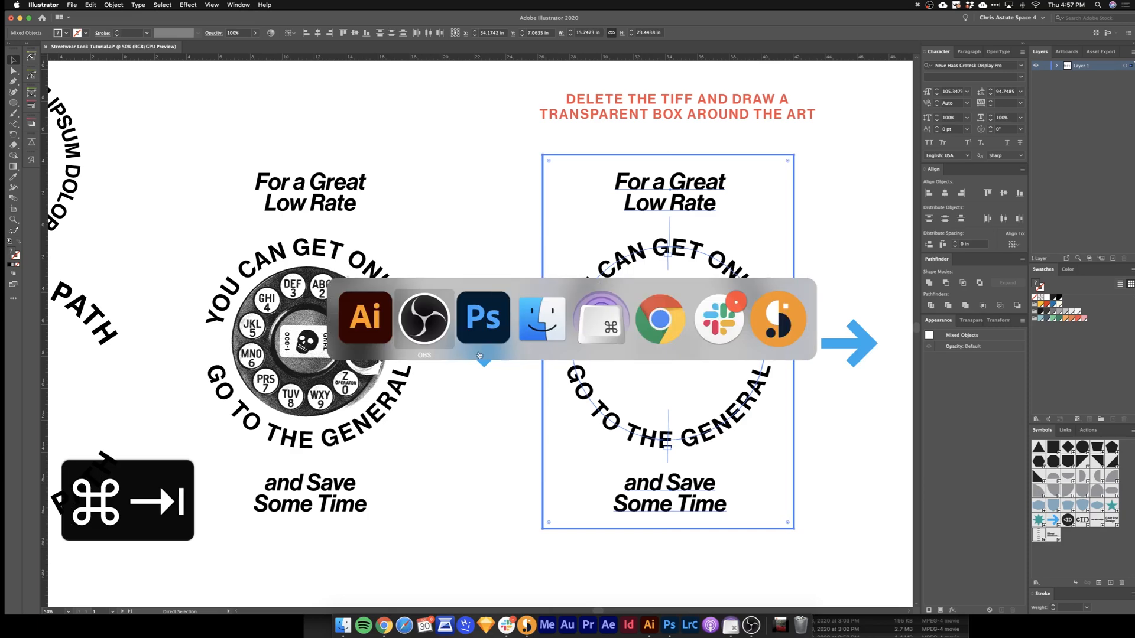
# Step: Create a new Clipboard-preset document at 300 ppi in Photoshop
pyautogui.click(484, 317)
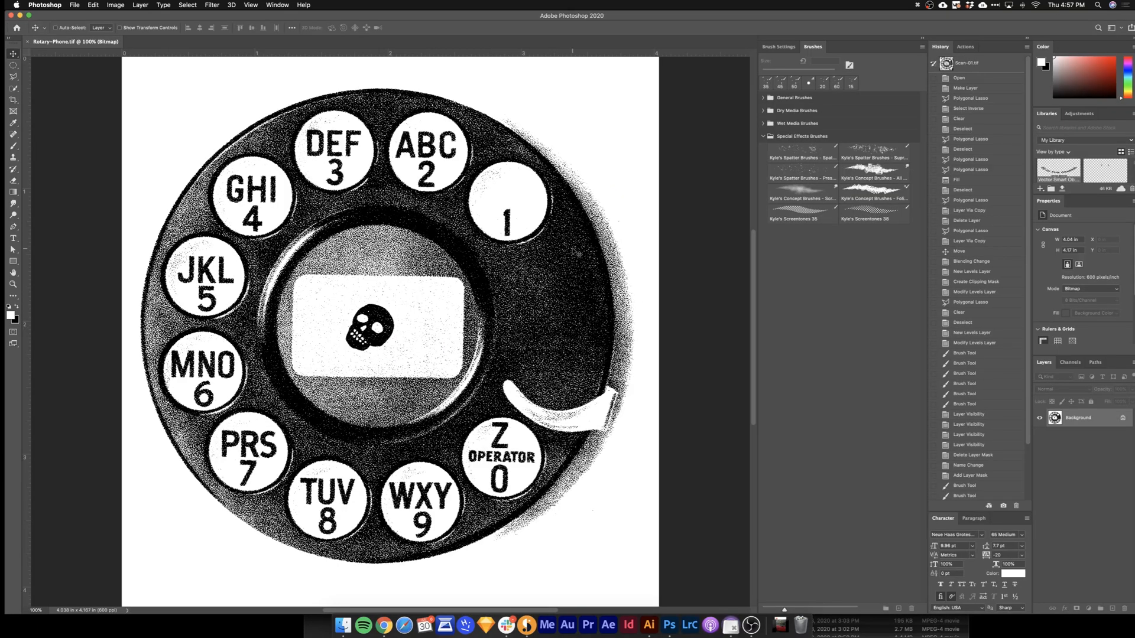
pyautogui.press('cmd+n')
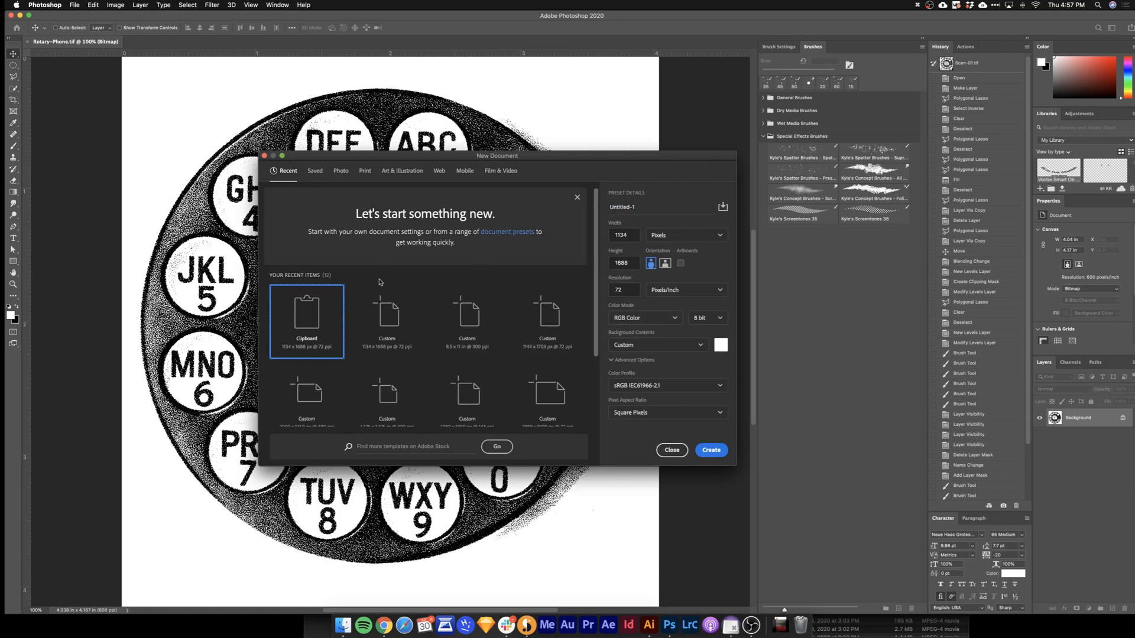
pyautogui.moveTo(293, 322)
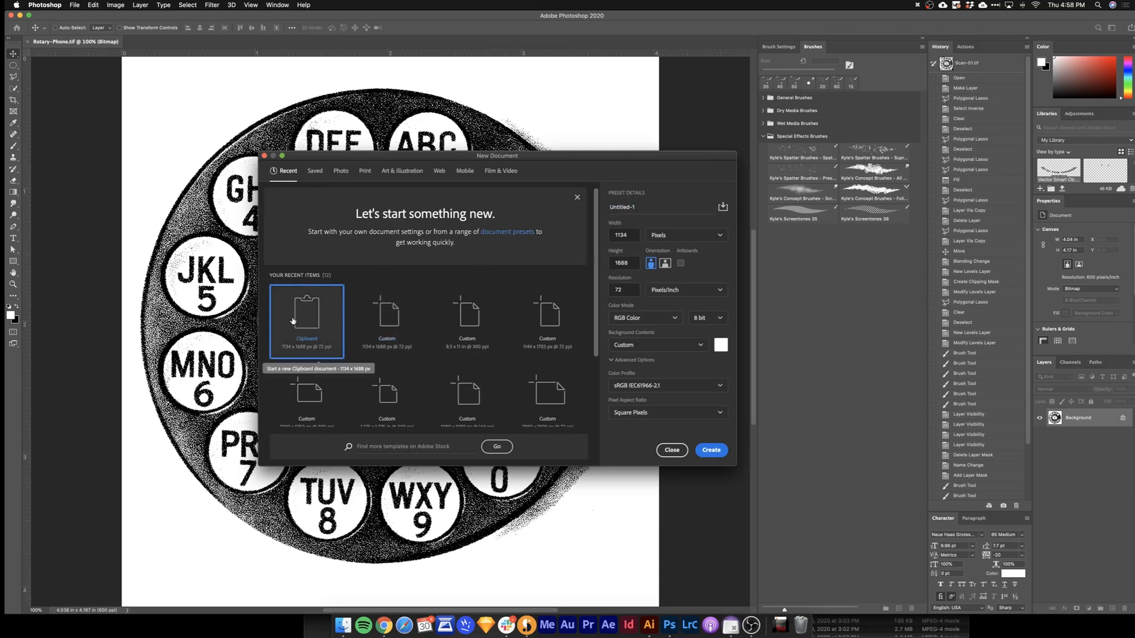
pyautogui.click(619, 290)
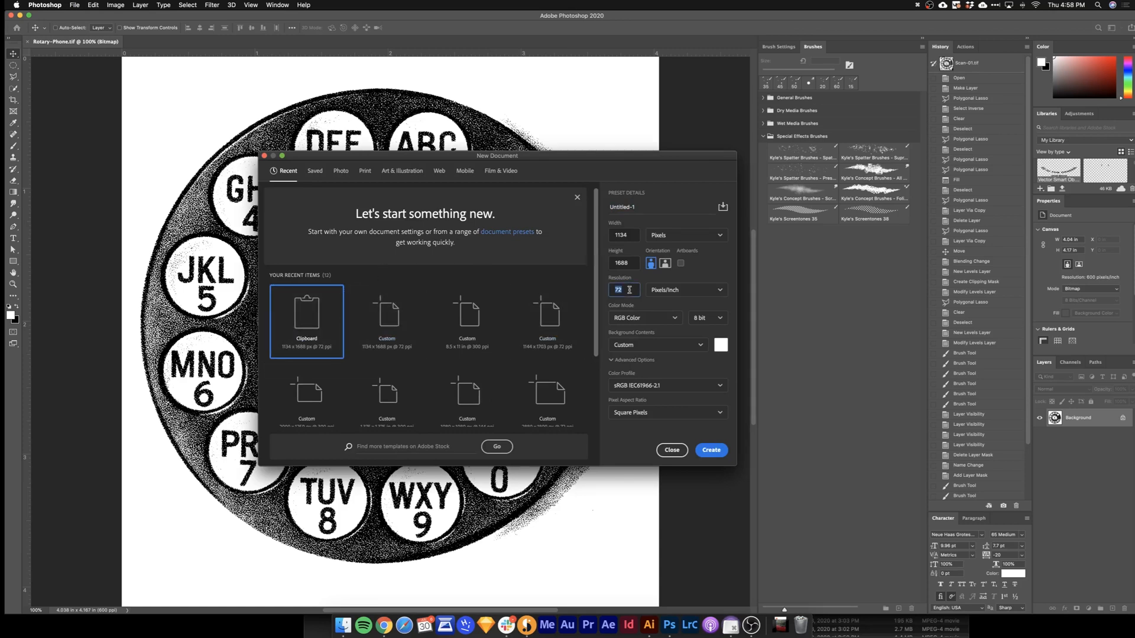
pyautogui.write('300')
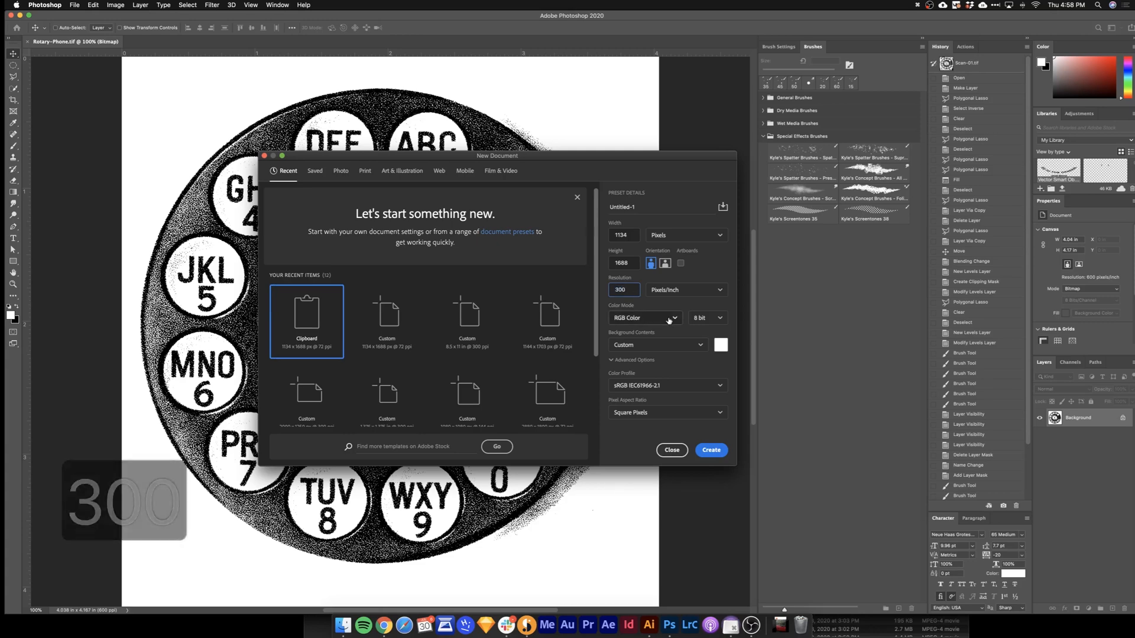
pyautogui.click(710, 449)
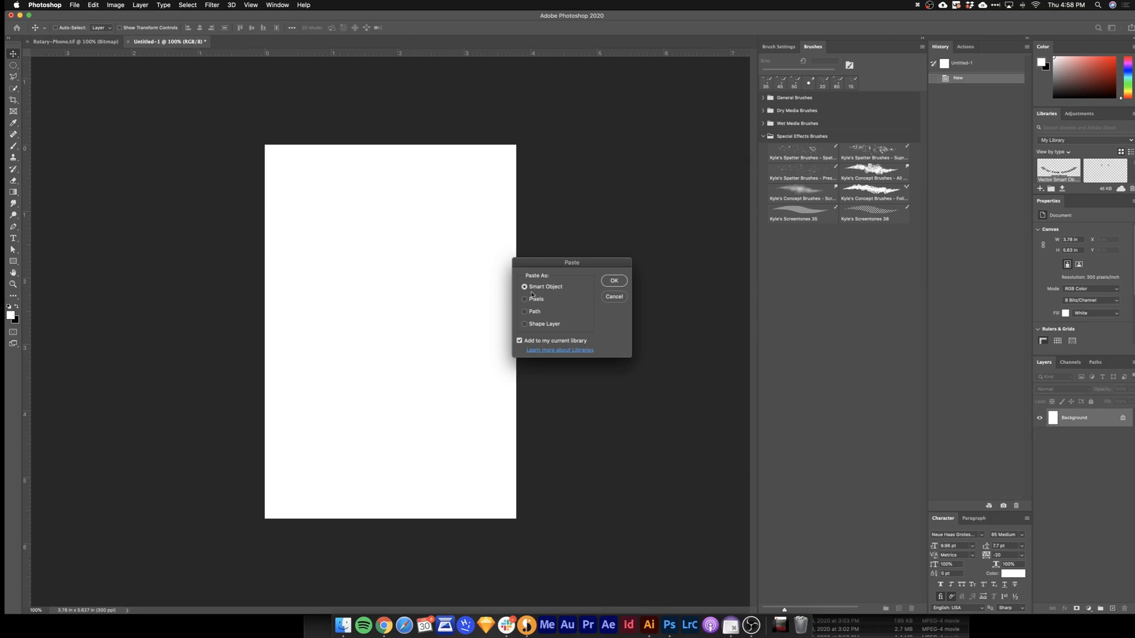
# Step: Paste the ad text as a smart object with Gaussian Blur and Unsharp Mask (500, 8.5, 0)
pyautogui.click(613, 280)
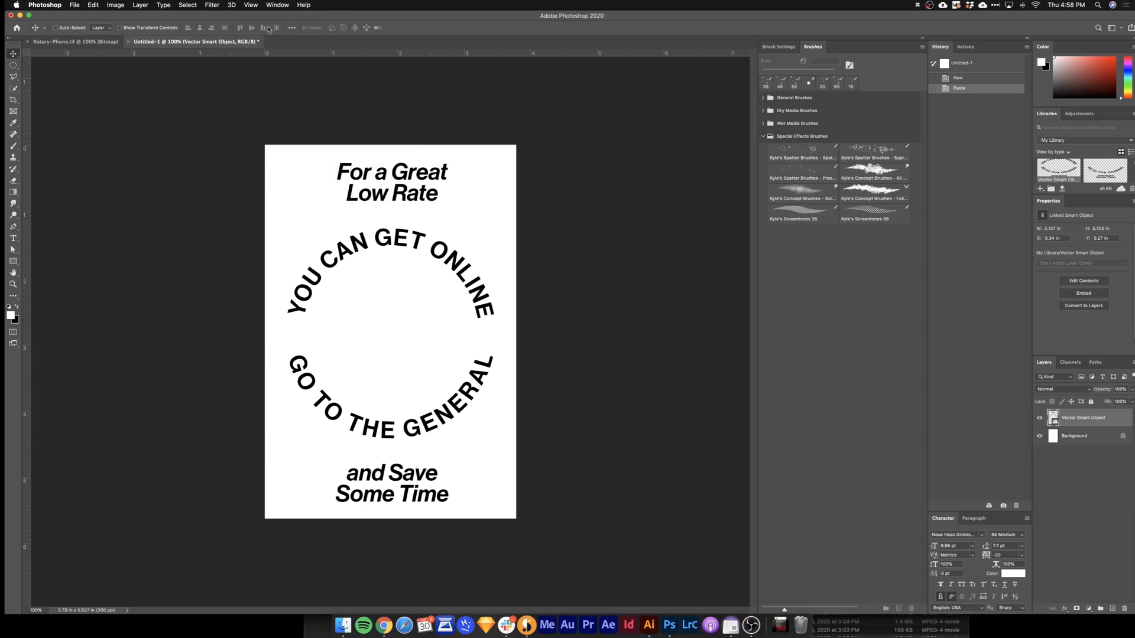
pyautogui.click(212, 6)
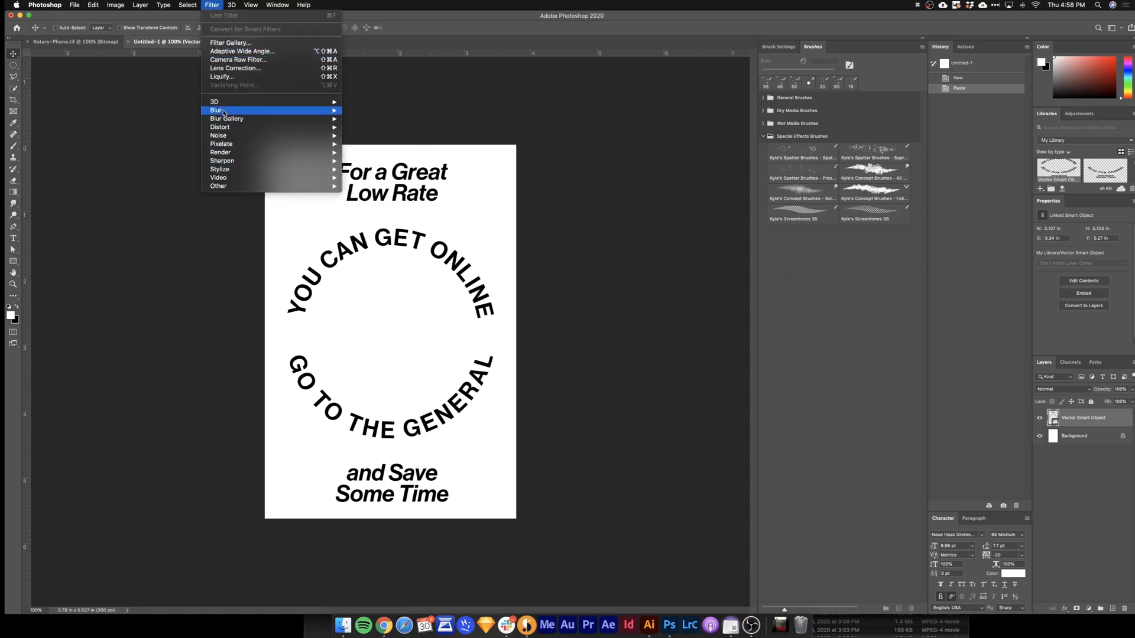
pyautogui.click(396, 145)
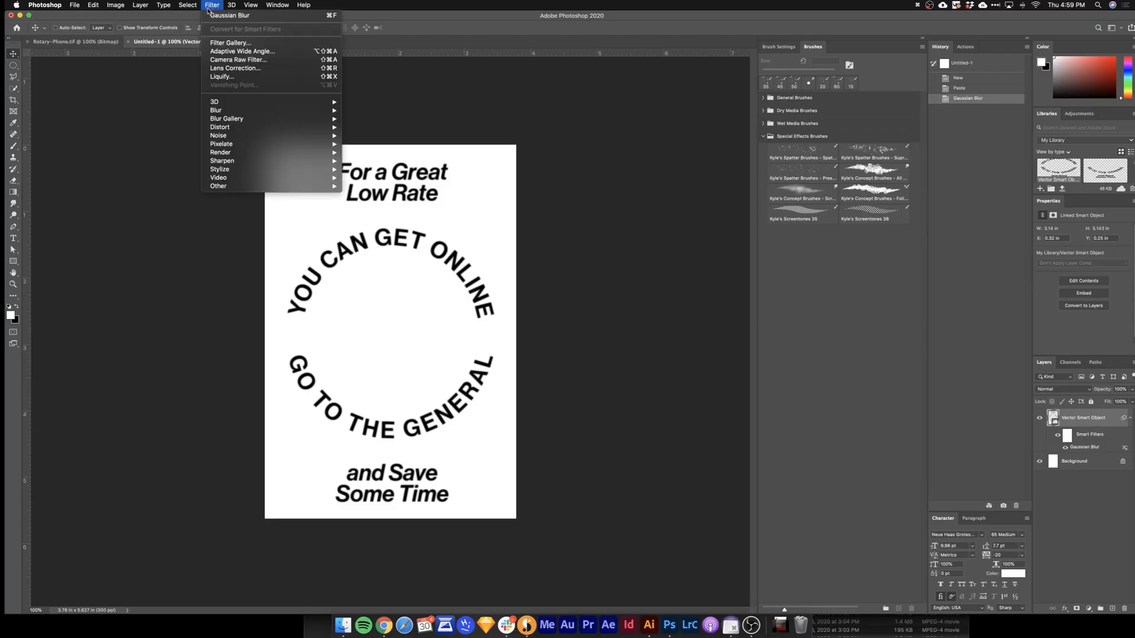
pyautogui.moveTo(222, 160)
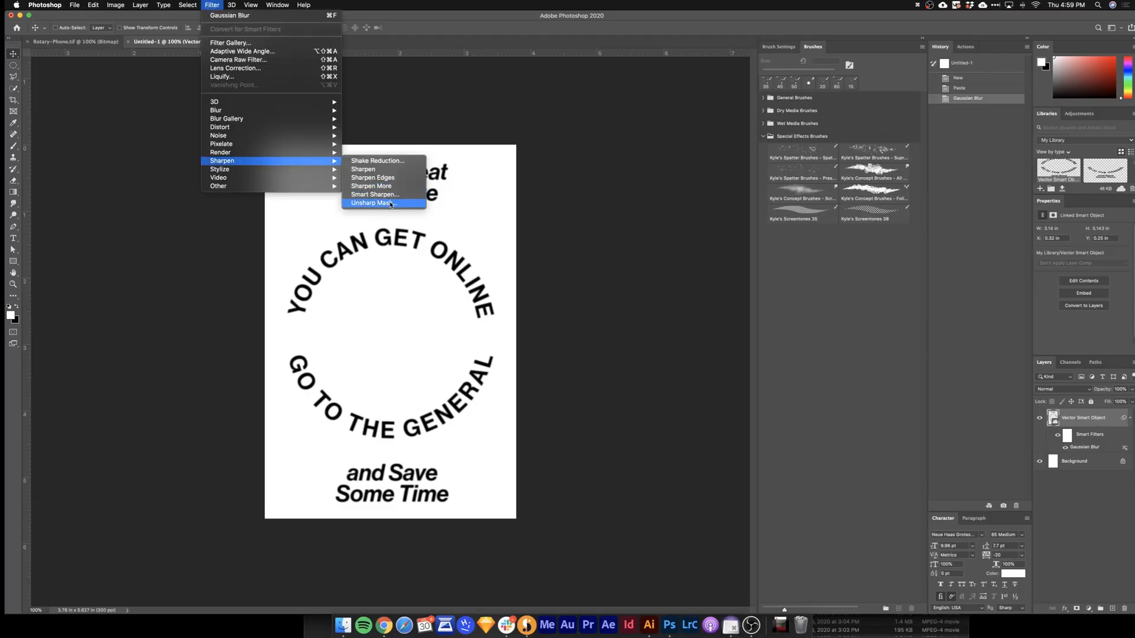
pyautogui.click(374, 203)
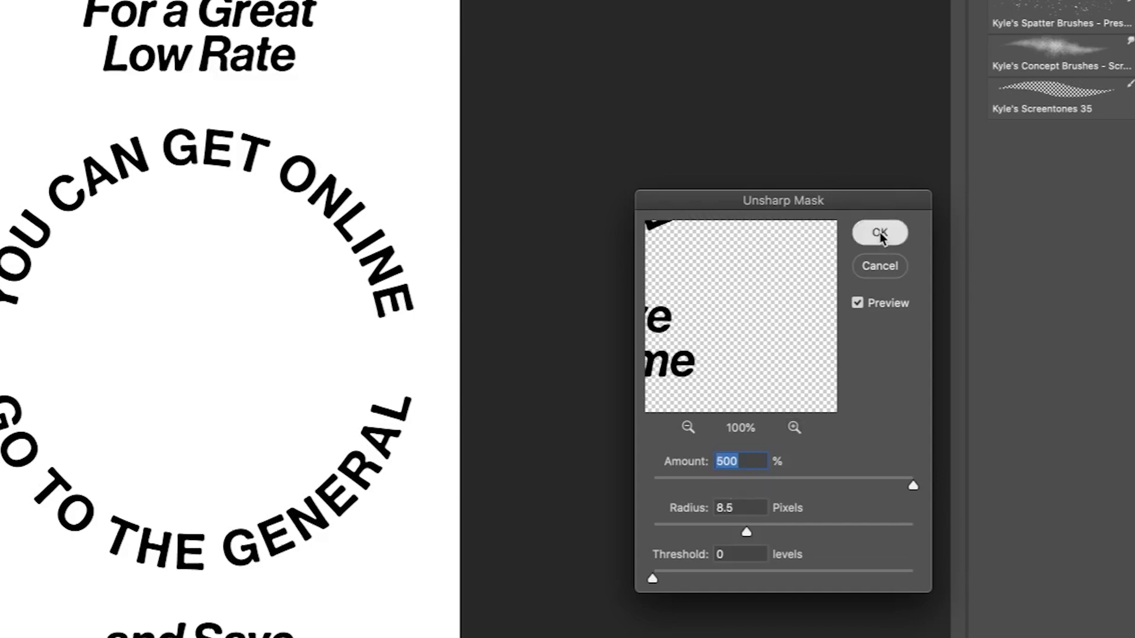
pyautogui.click(879, 233)
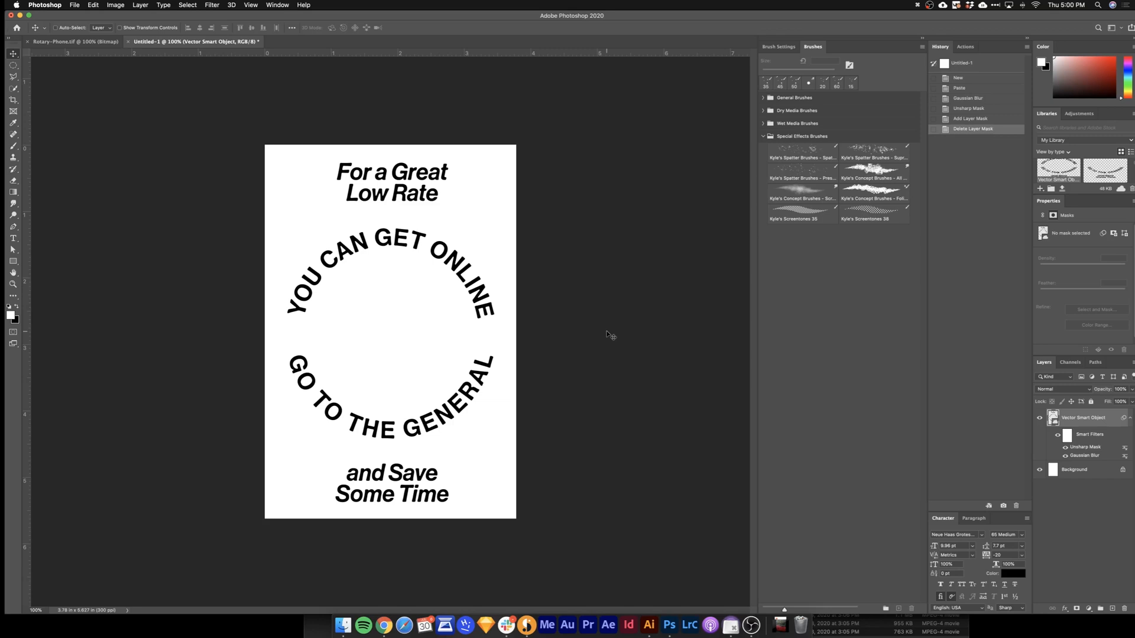
pyautogui.moveTo(609, 335)
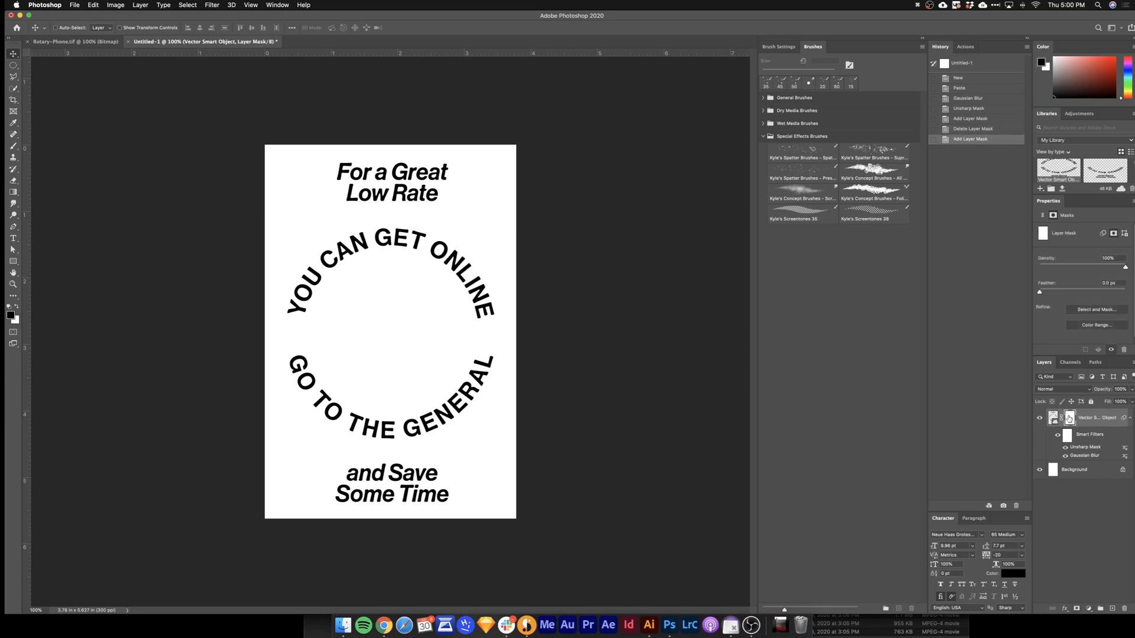
# Step: Undo, then paste the 1-800 and GNRL text as a second smart object
pyautogui.press('cmd+z')
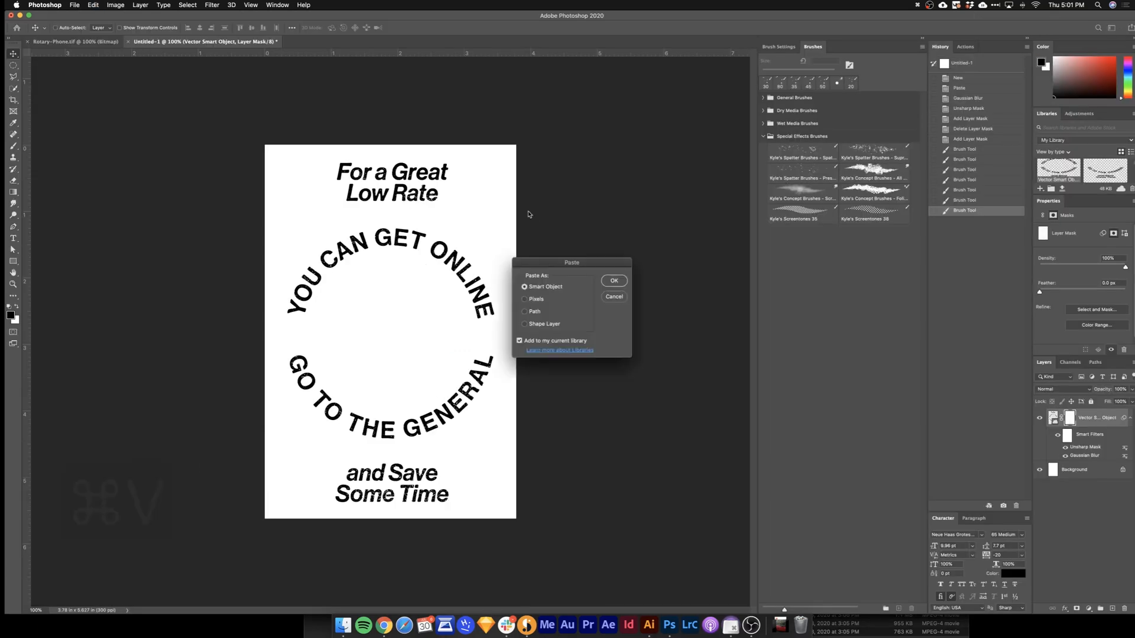
pyautogui.click(612, 281)
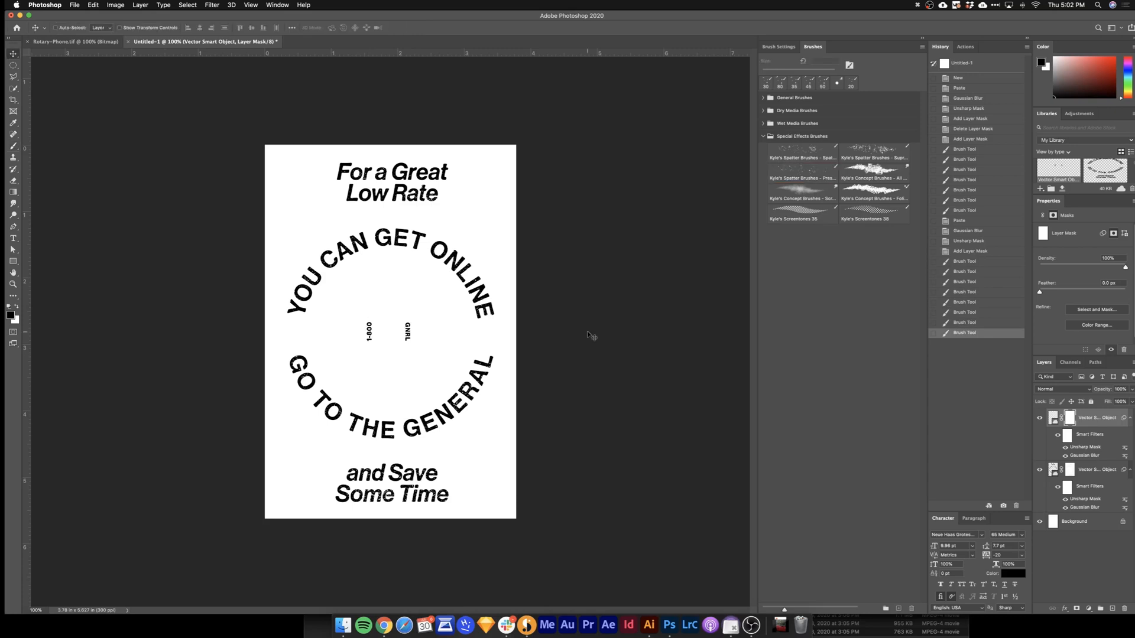
pyautogui.moveTo(599, 345)
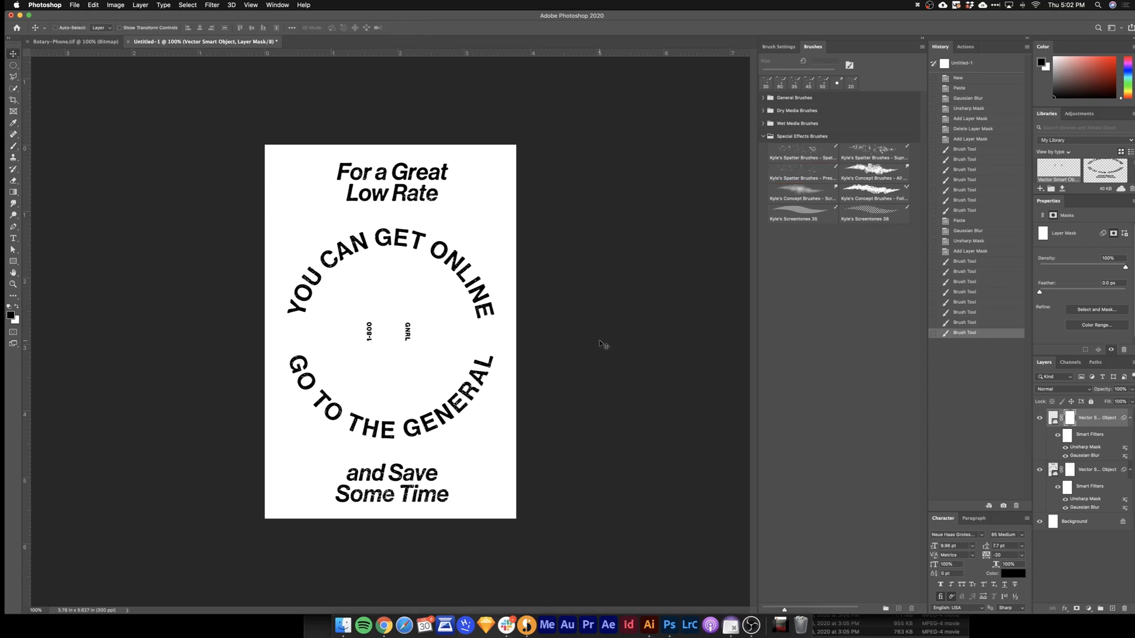
# Step: Convert the ad text image to Grayscale, discarding colour information
pyautogui.click(115, 5)
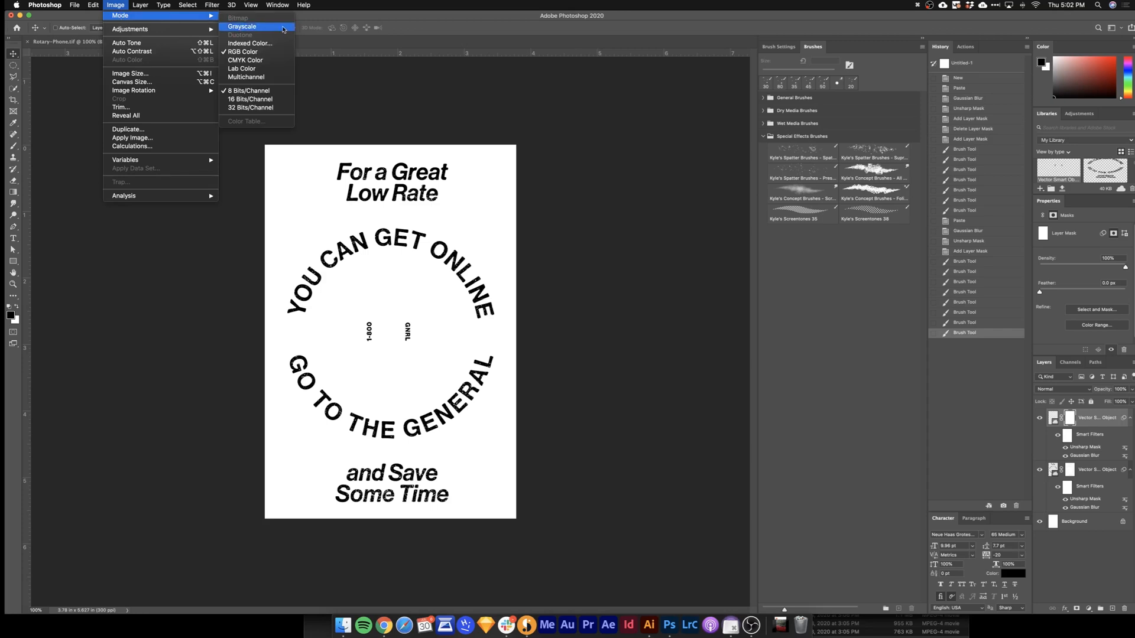
pyautogui.click(241, 26)
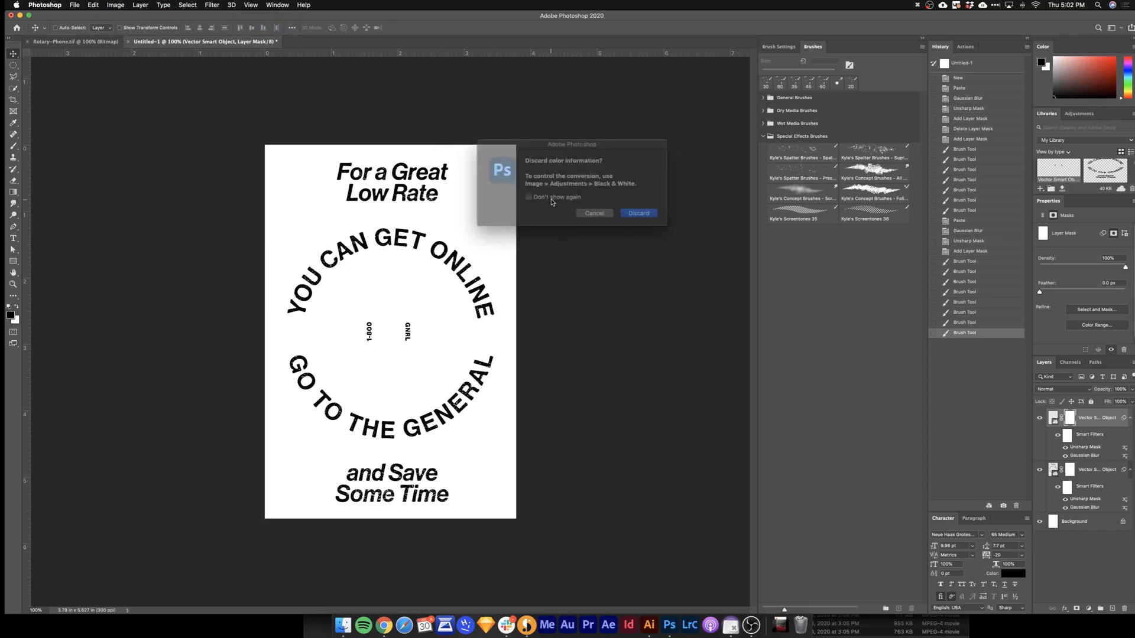
pyautogui.click(638, 213)
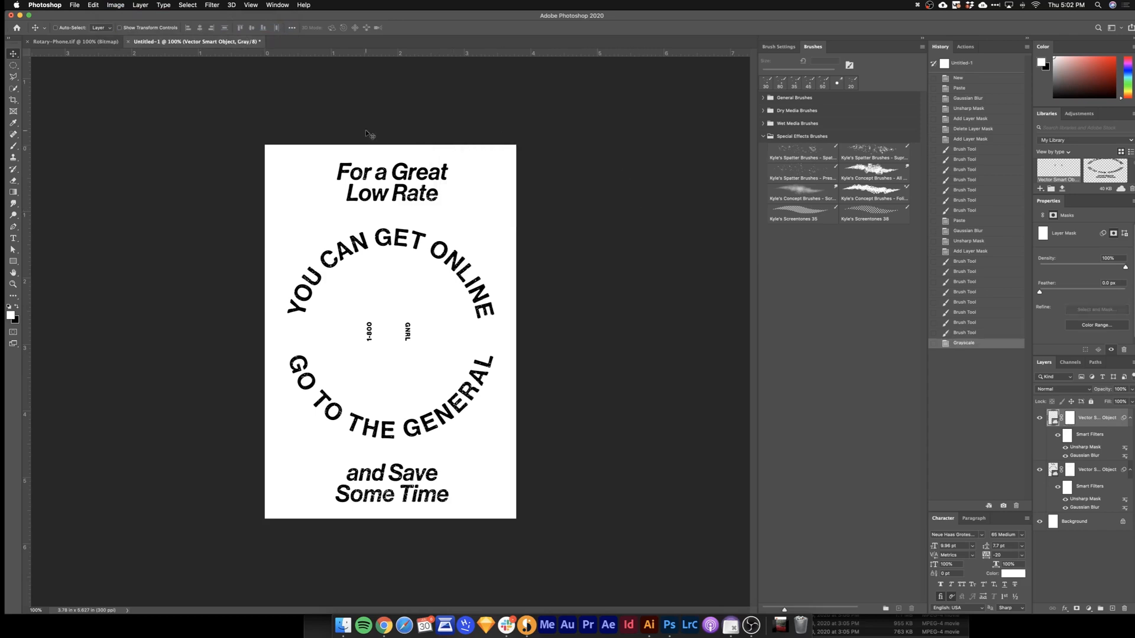
# Step: Flatten into a 300 ppi Diffusion Dither bitmap and save as Type.tif
pyautogui.click(116, 6)
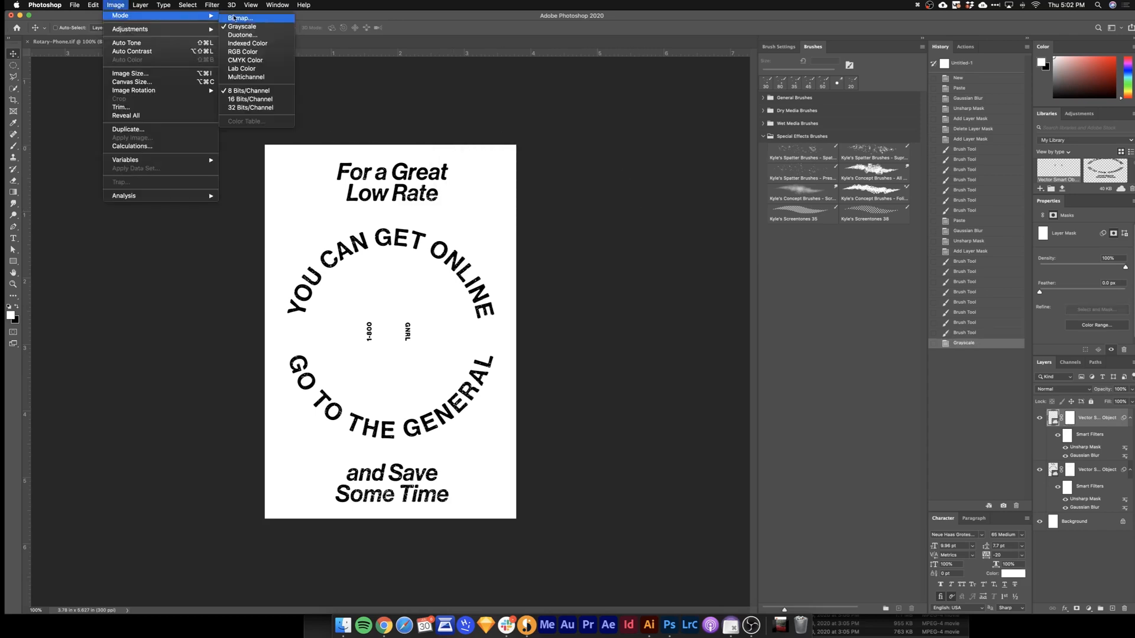
pyautogui.click(239, 18)
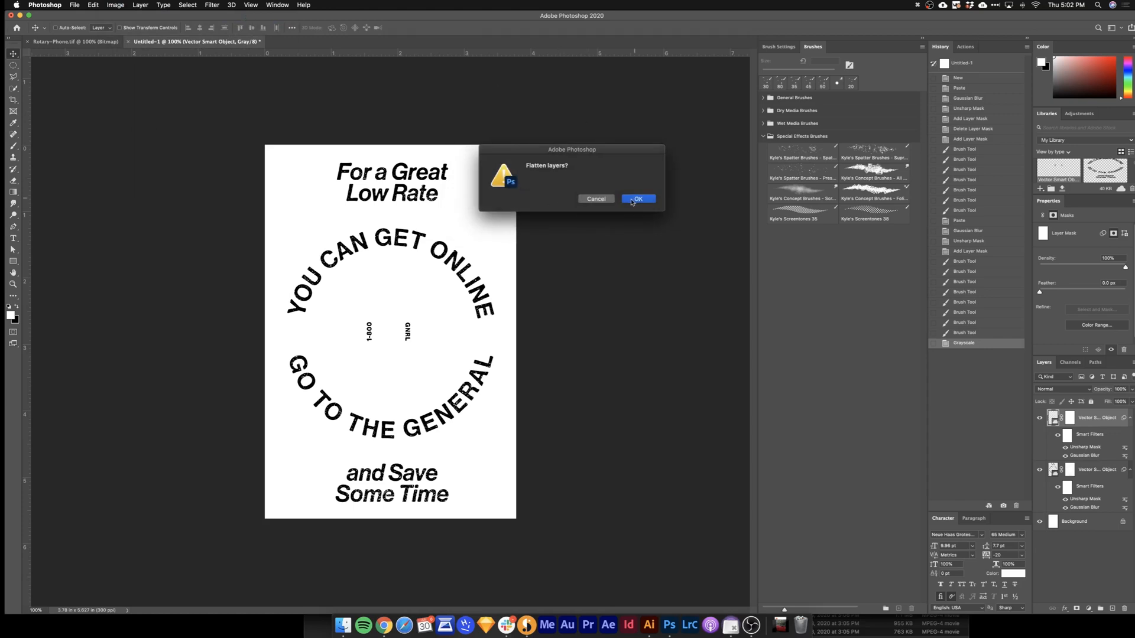
pyautogui.click(637, 200)
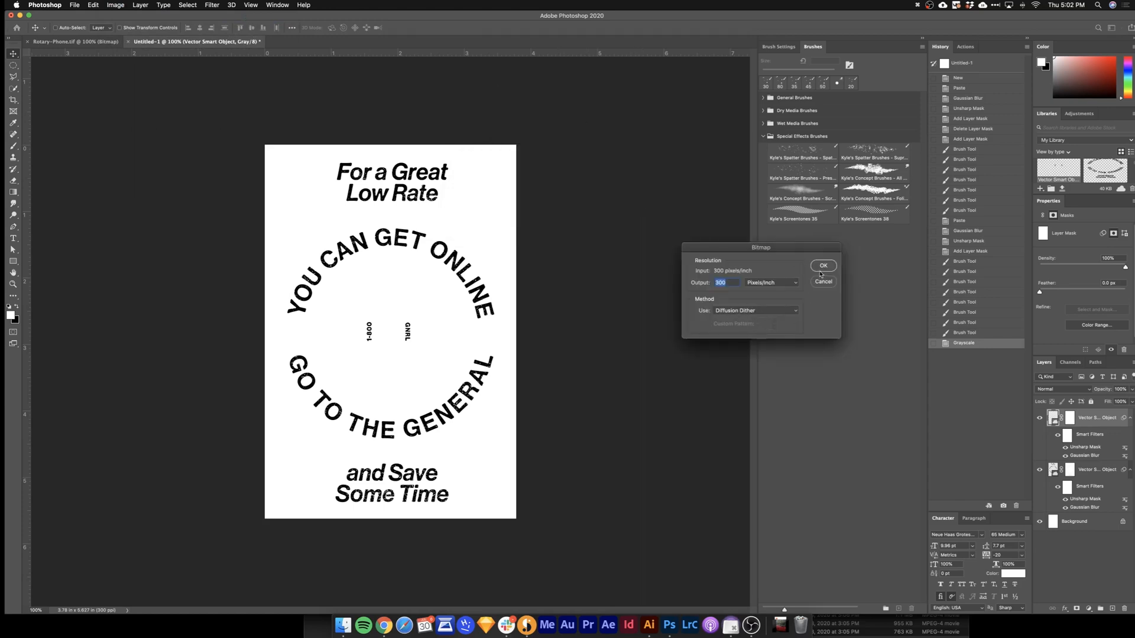
pyautogui.click(823, 266)
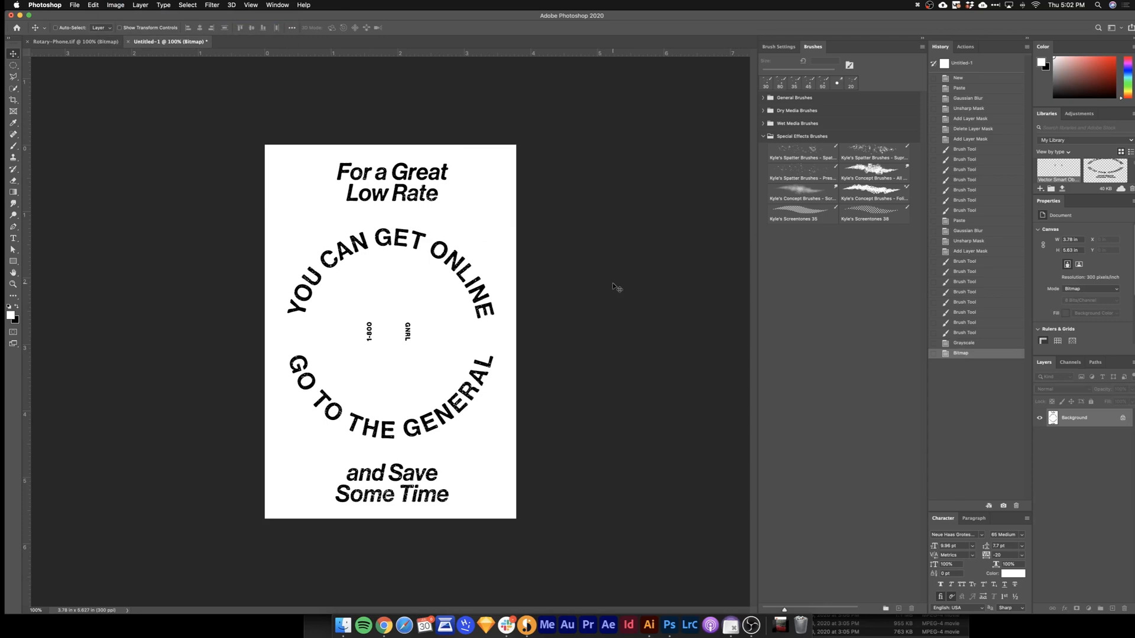
pyautogui.press('shift+cmd+s')
pyautogui.write('Type.tif')
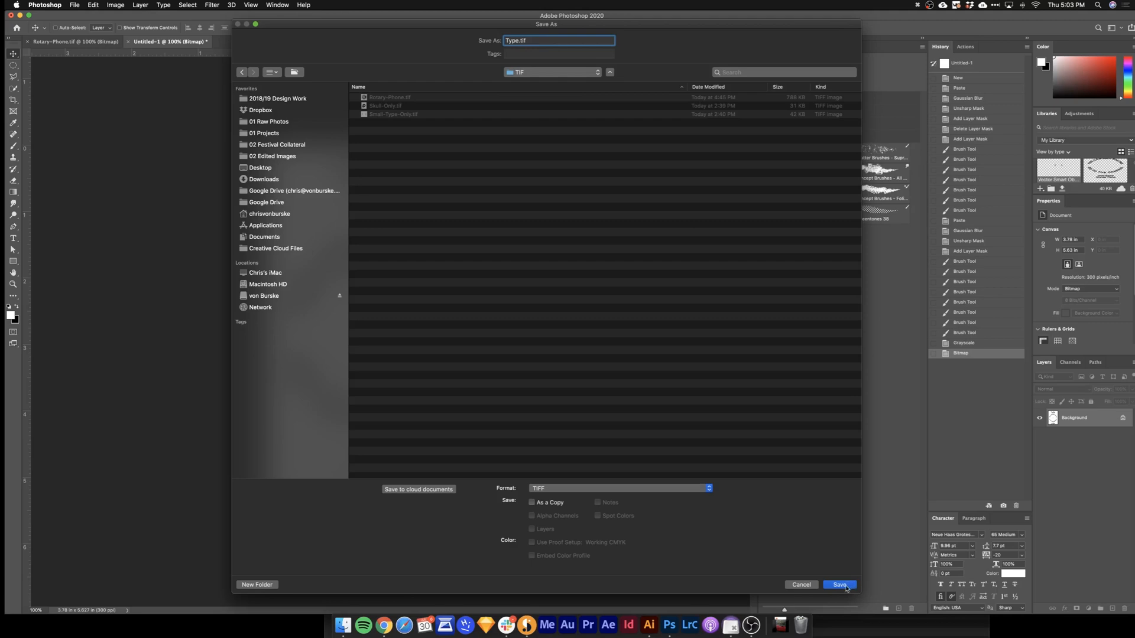
pyautogui.click(839, 585)
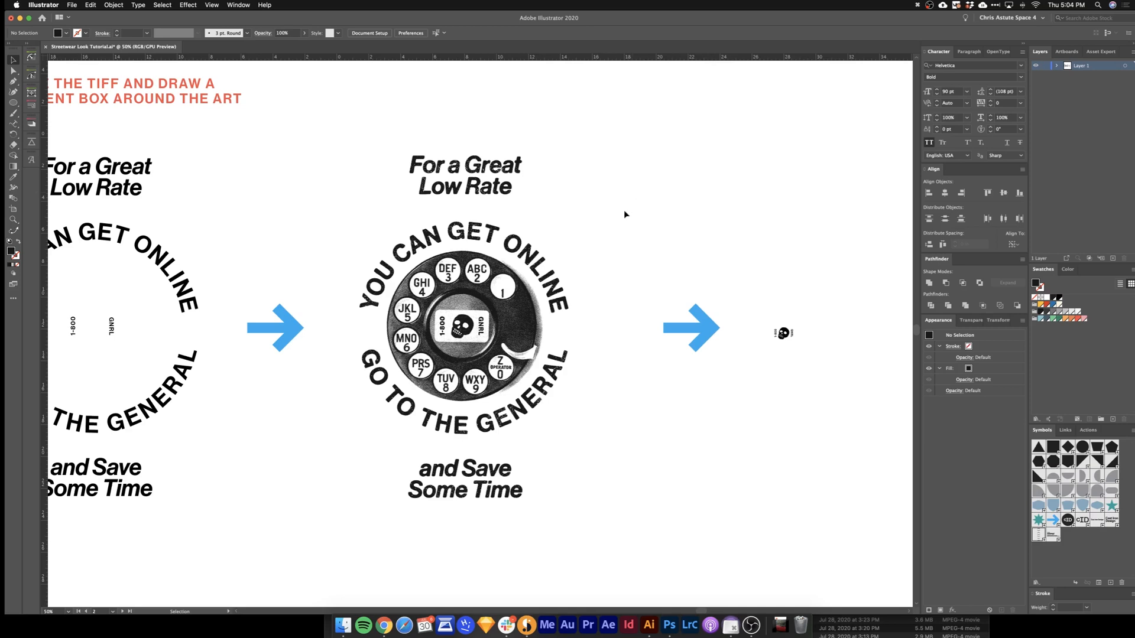
# Step: Draw a rectangle framing the dial and ad text artwork in Illustrator
pyautogui.moveTo(625, 214); pyautogui.dragTo(516, 507)
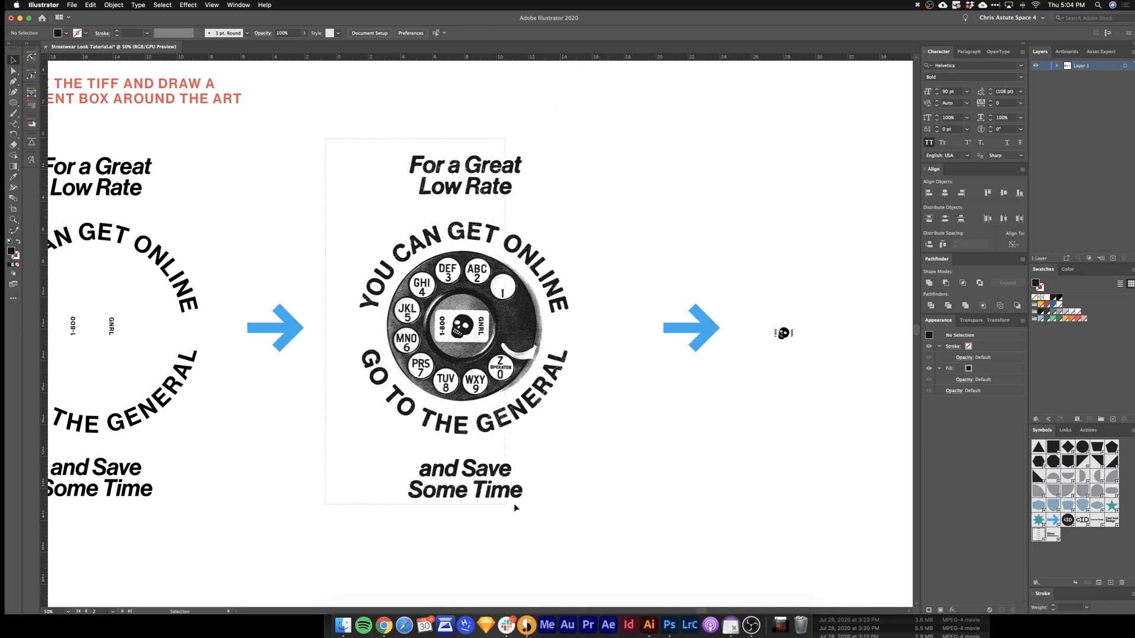
pyautogui.click(617, 249)
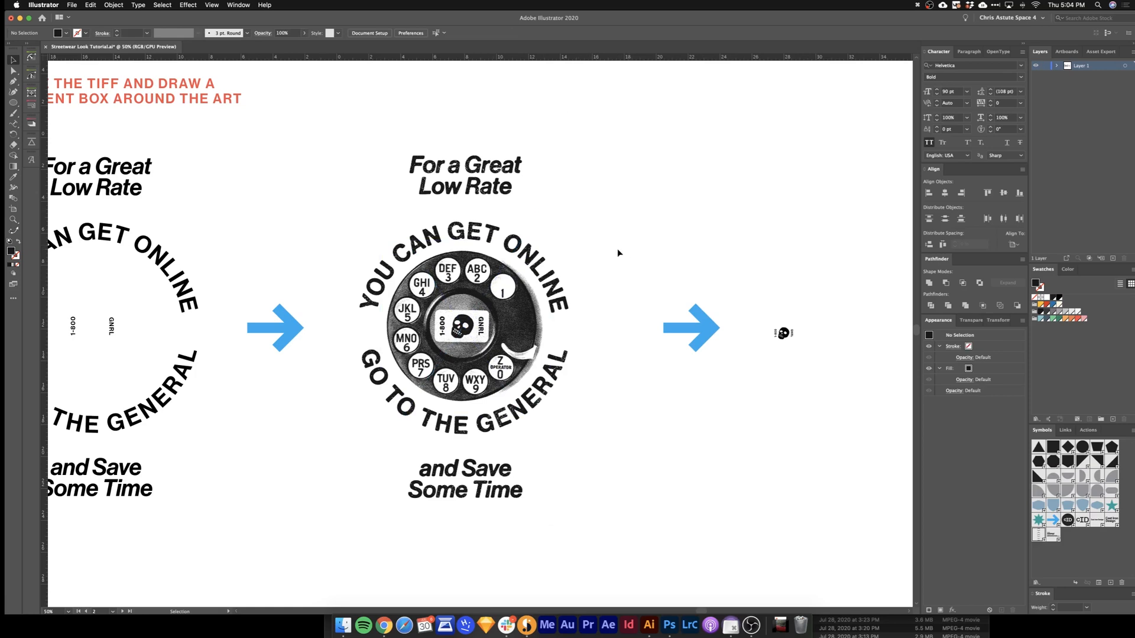
pyautogui.moveTo(619, 229)
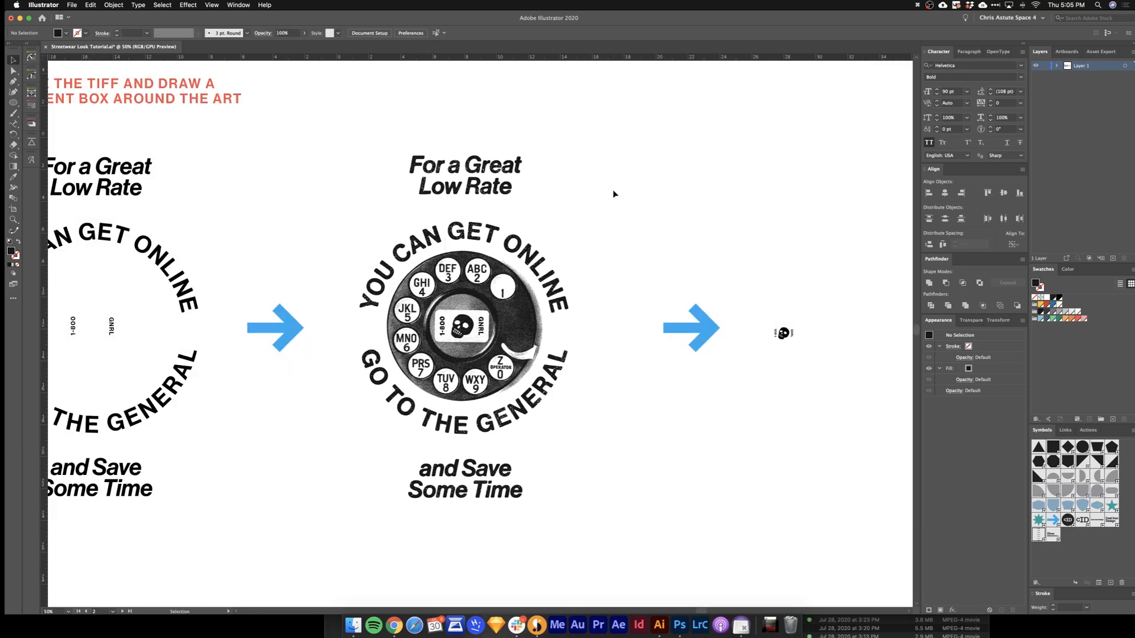
pyautogui.moveTo(337, 136); pyautogui.dragTo(590, 513)
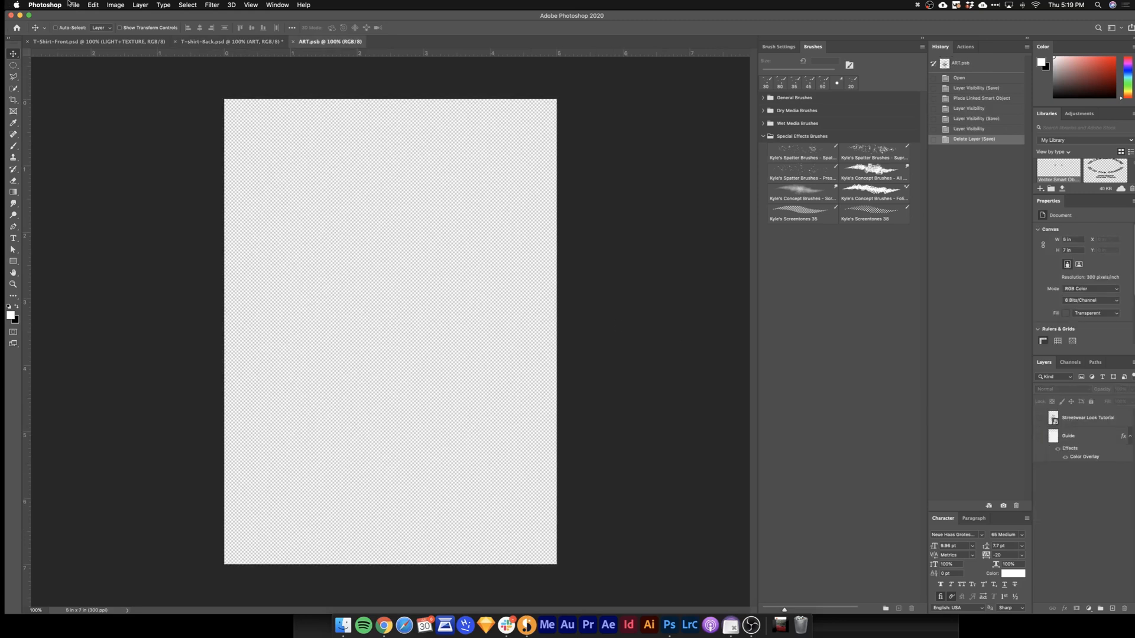
# Step: Place page 2 of Streetwear Look Tutorial.ai into ART.psb as a linked smart object
pyautogui.click(74, 6)
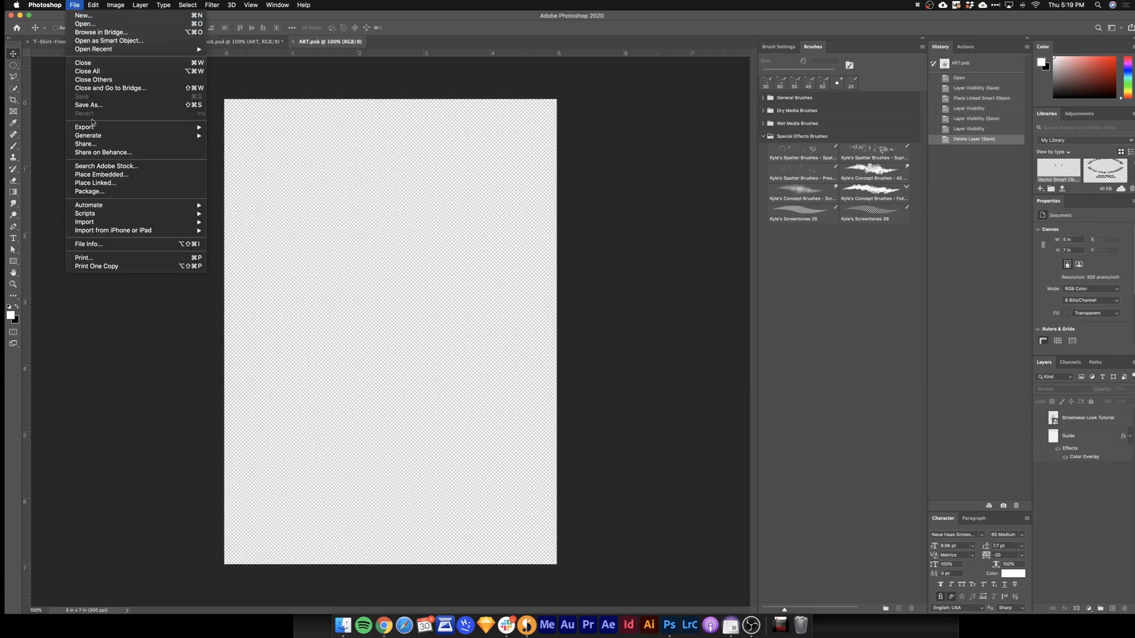
pyautogui.click(95, 183)
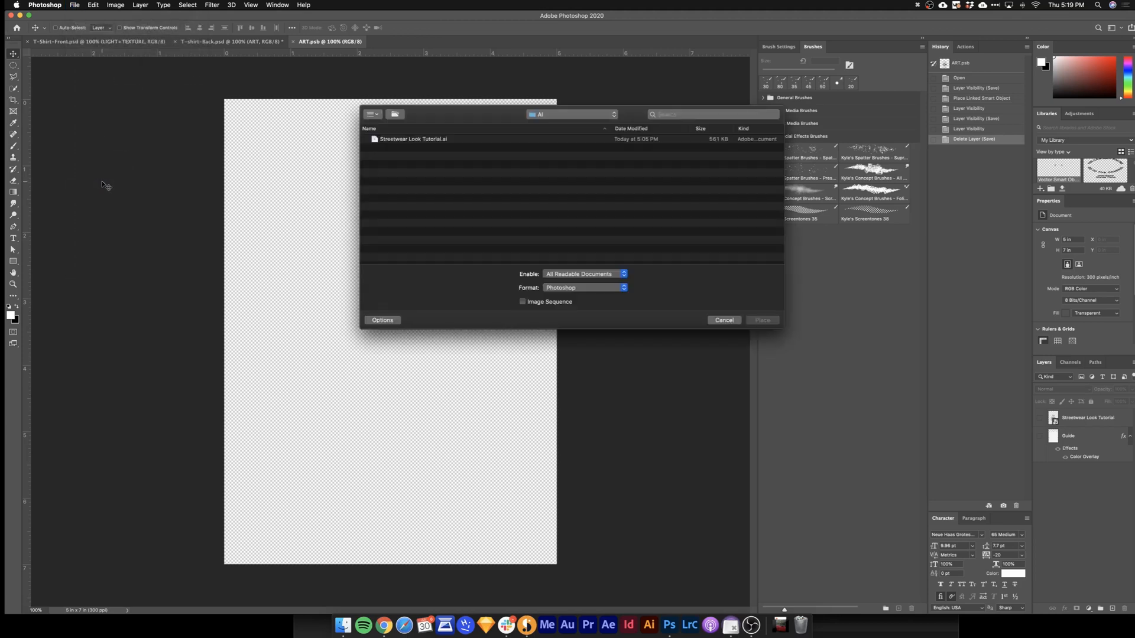
pyautogui.click(414, 139)
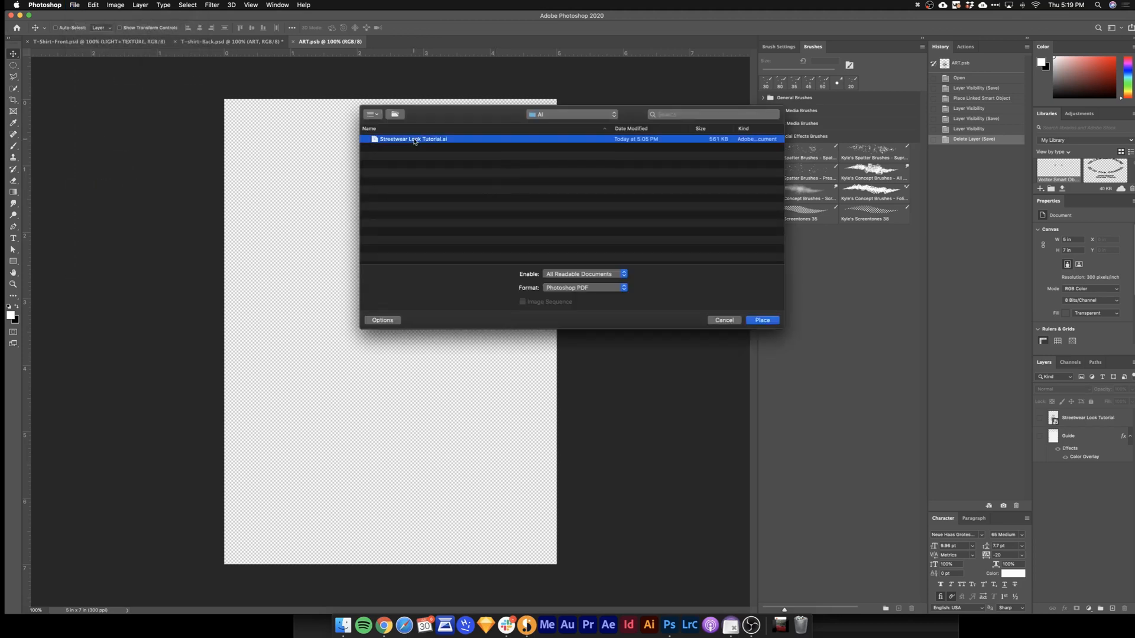
pyautogui.click(762, 320)
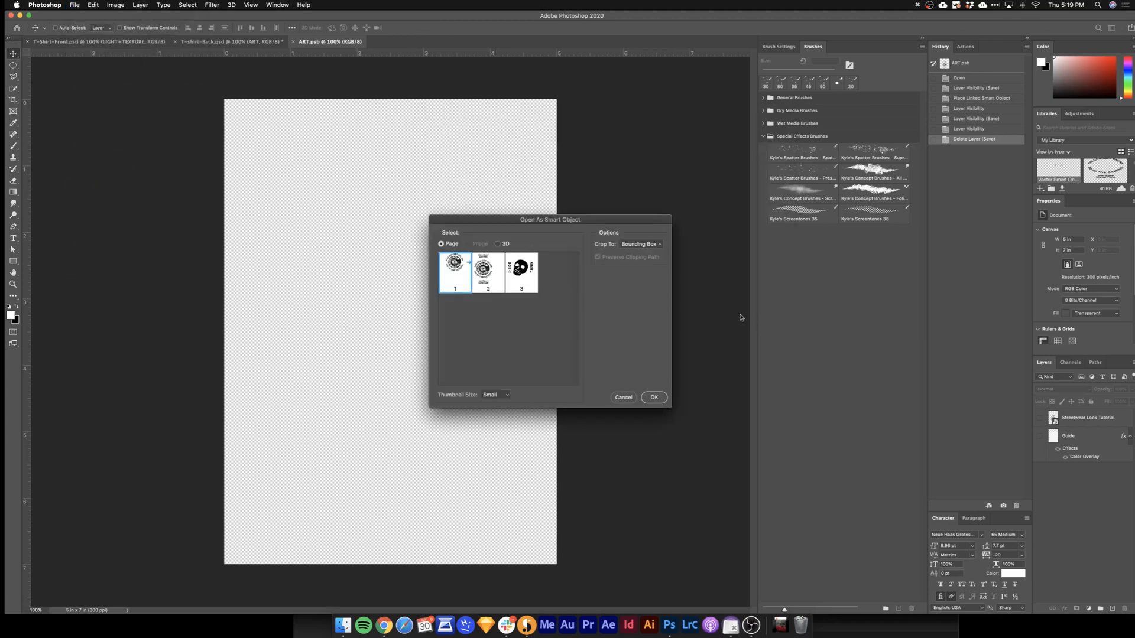
pyautogui.click(487, 272)
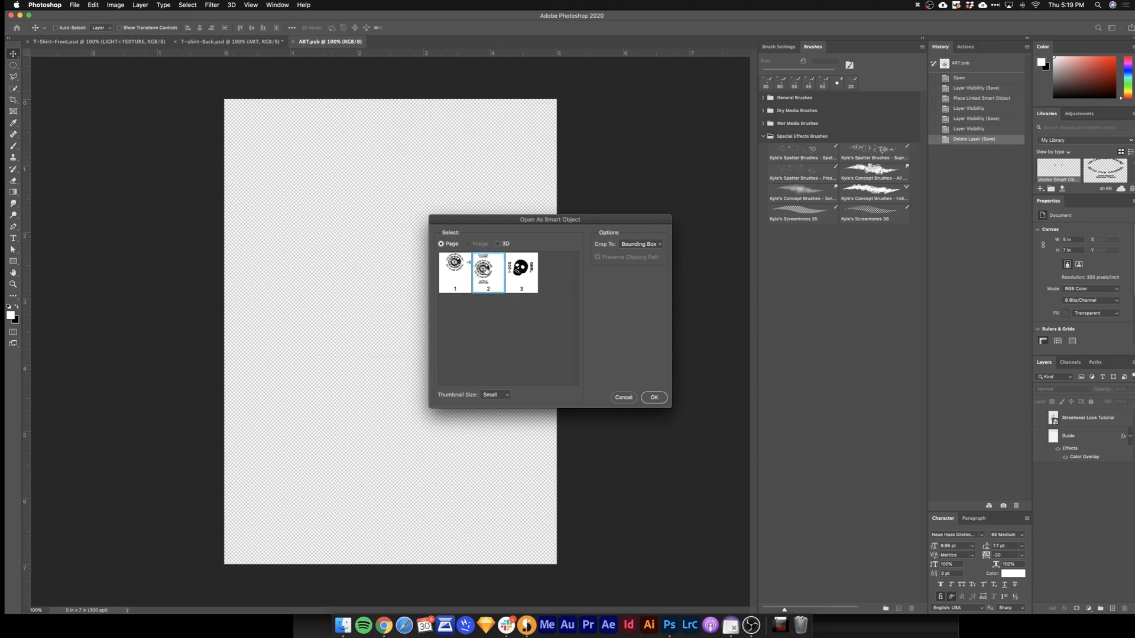
pyautogui.click(653, 397)
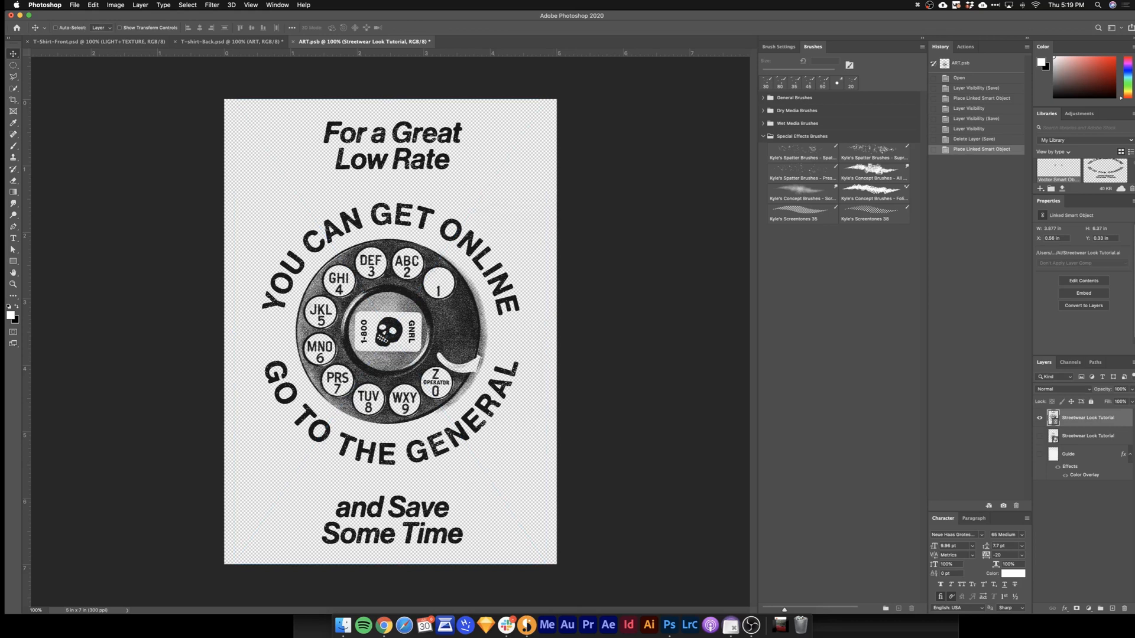
# Step: Swap visibility between the two placed artwork layers and view the T-shirt back mockup
pyautogui.click(1041, 417)
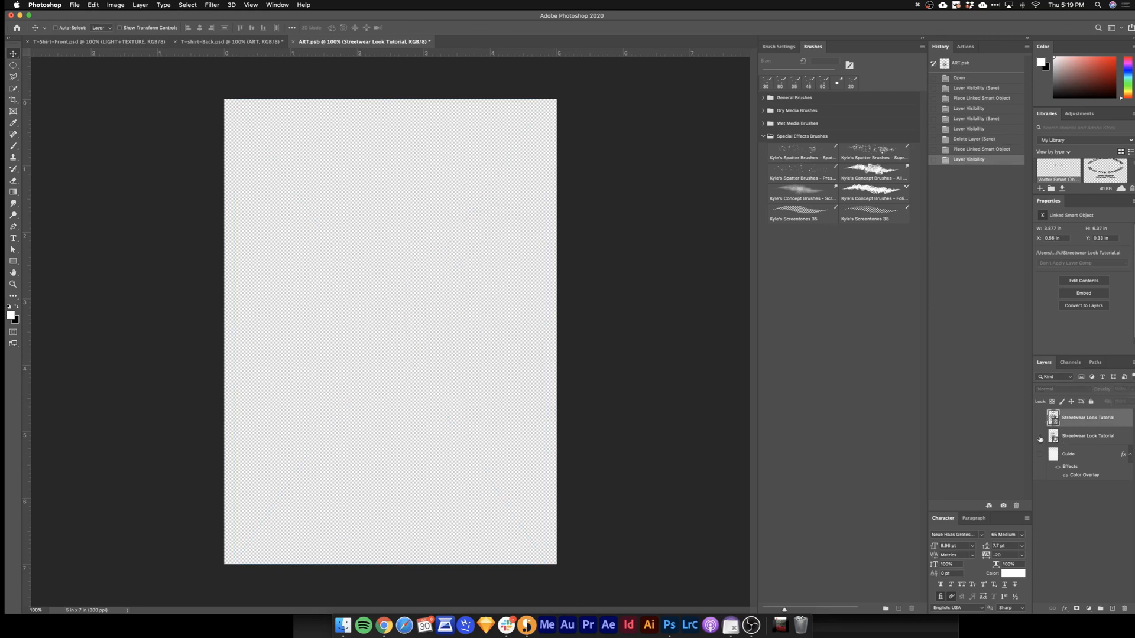
pyautogui.click(1040, 436)
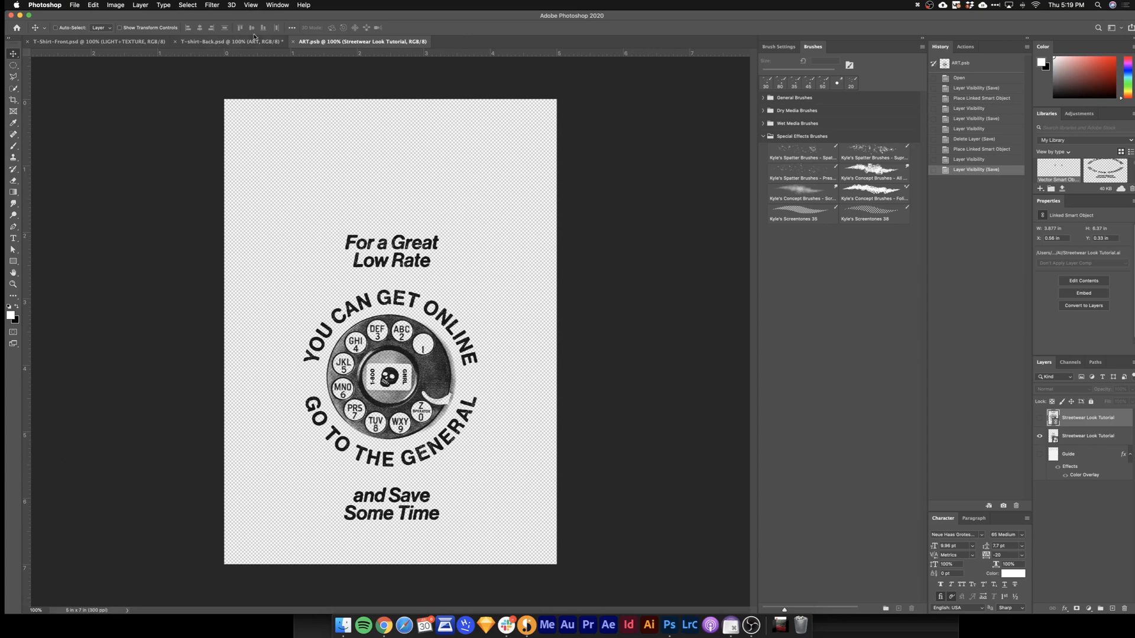
pyautogui.click(230, 41)
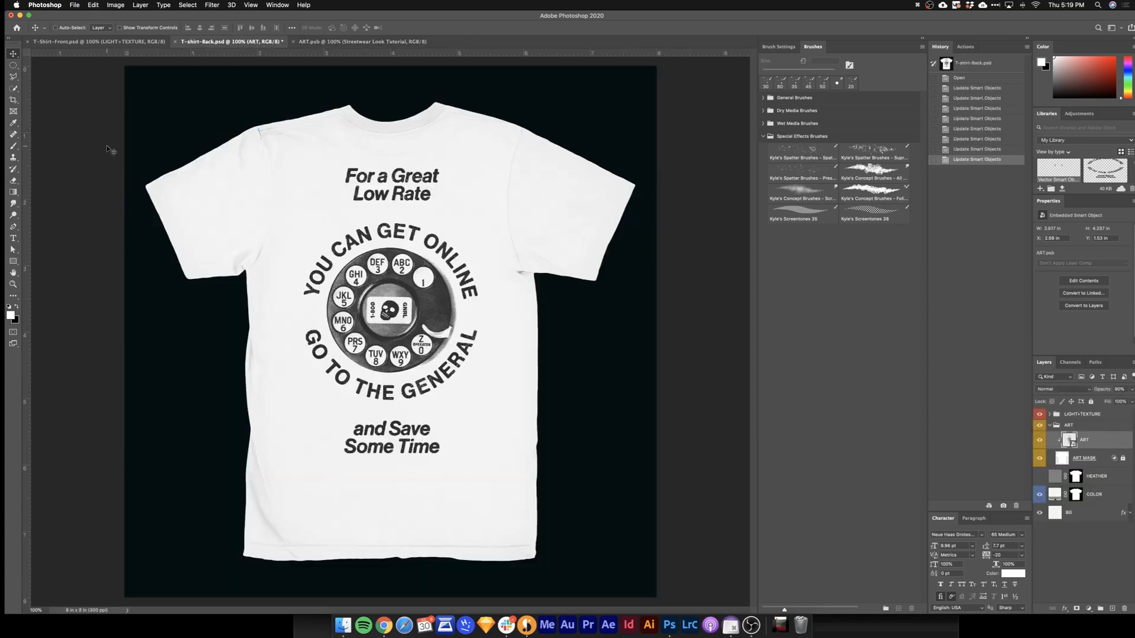
pyautogui.moveTo(112, 152)
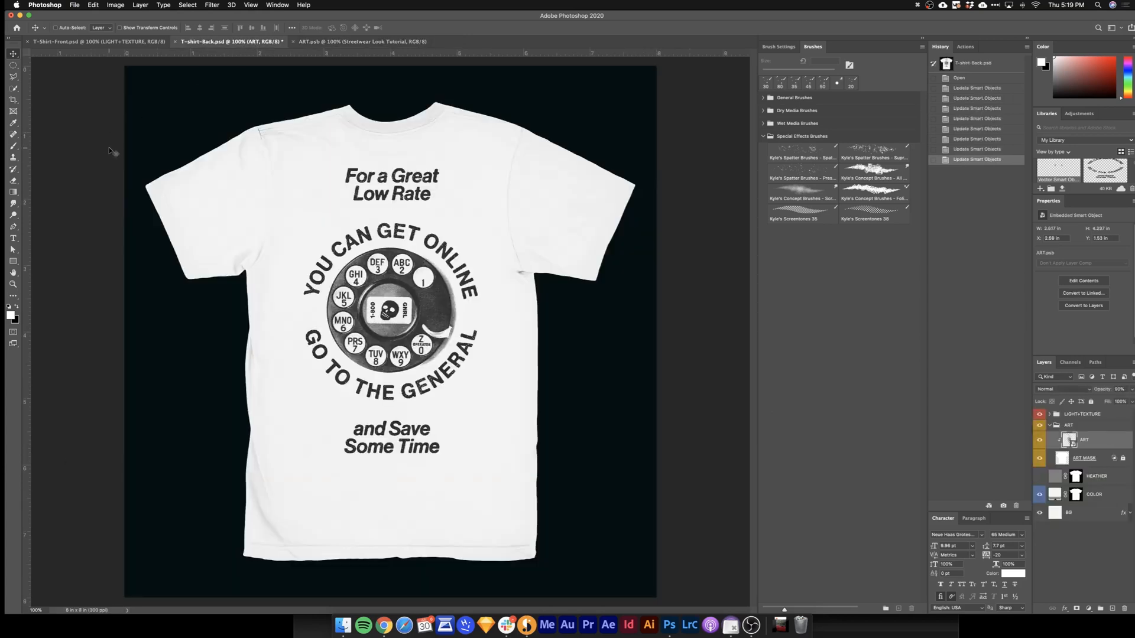